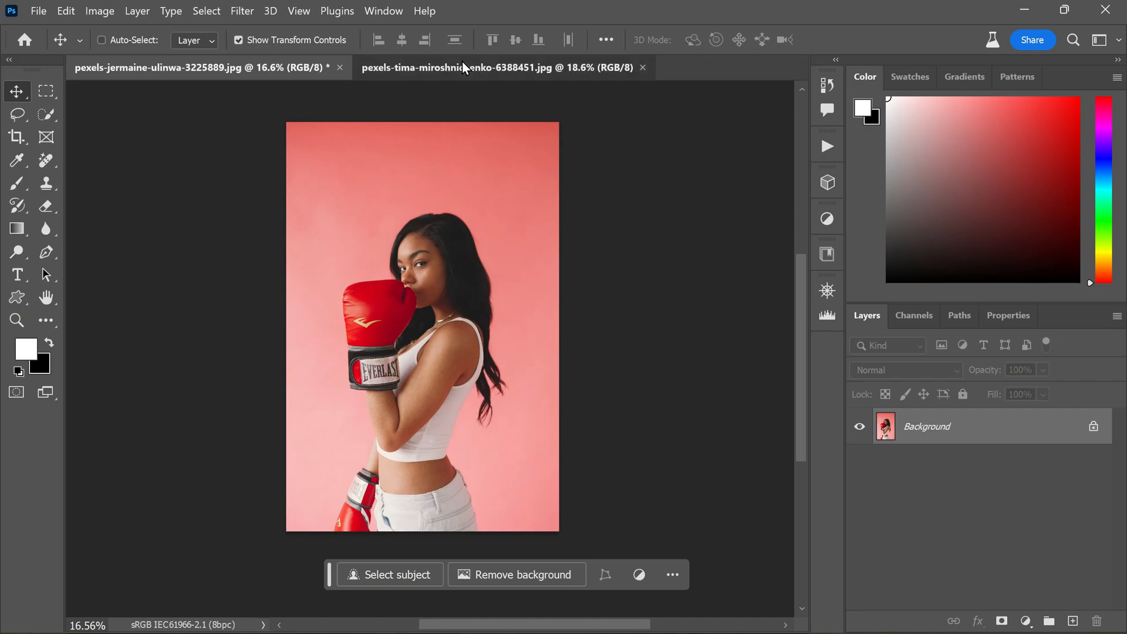
Enter Select and Mask for the boxer photo and run Select Subject on the woman
{"action": "left_click", "coordinate": [498, 67]}
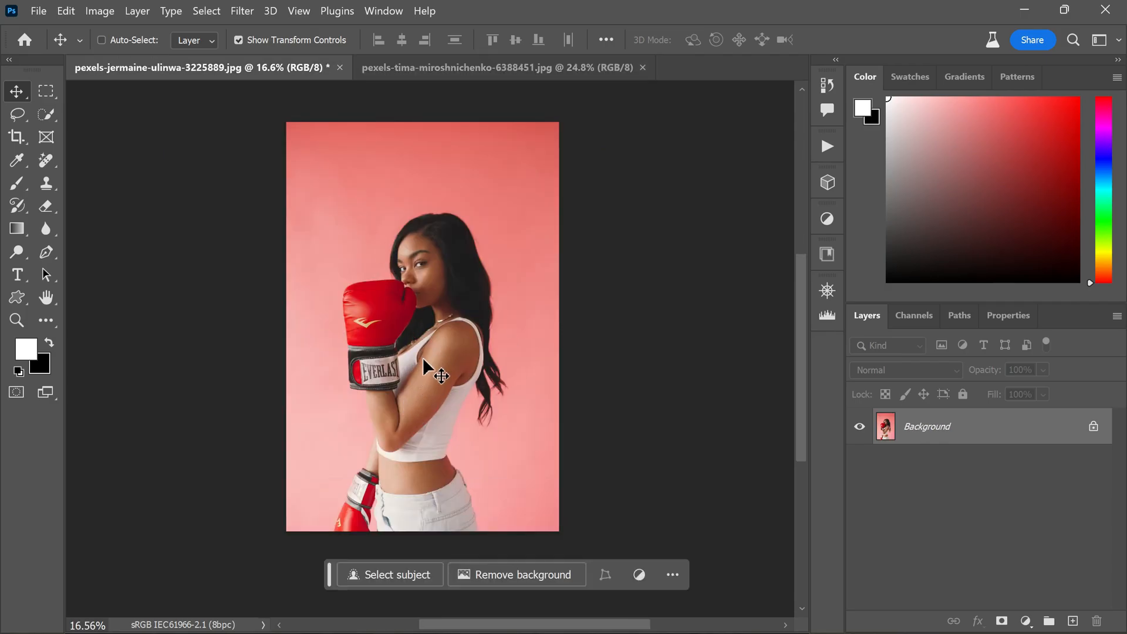
{"action": "mouse_move", "coordinate": [399, 542]}
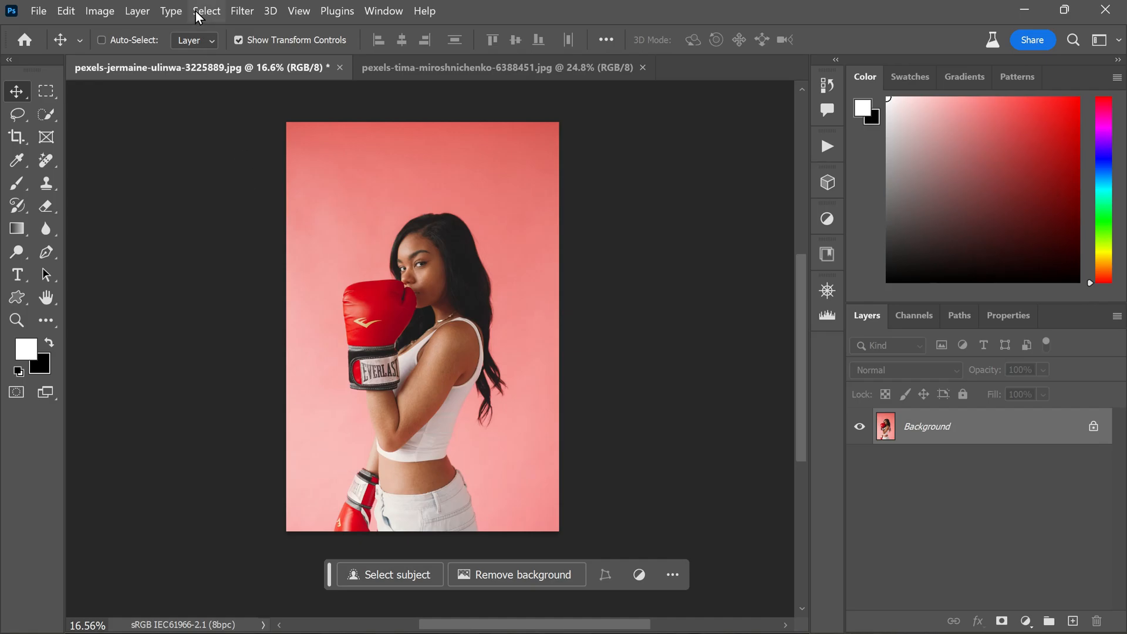
{"action": "left_click", "coordinate": [206, 10]}
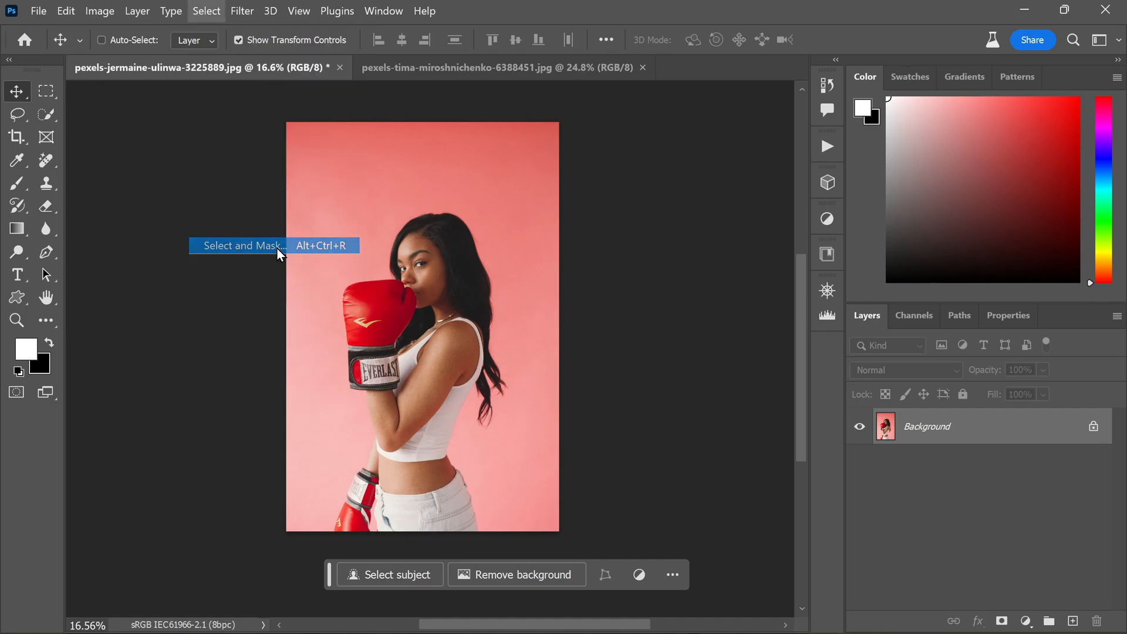
{"action": "left_click", "coordinate": [243, 245]}
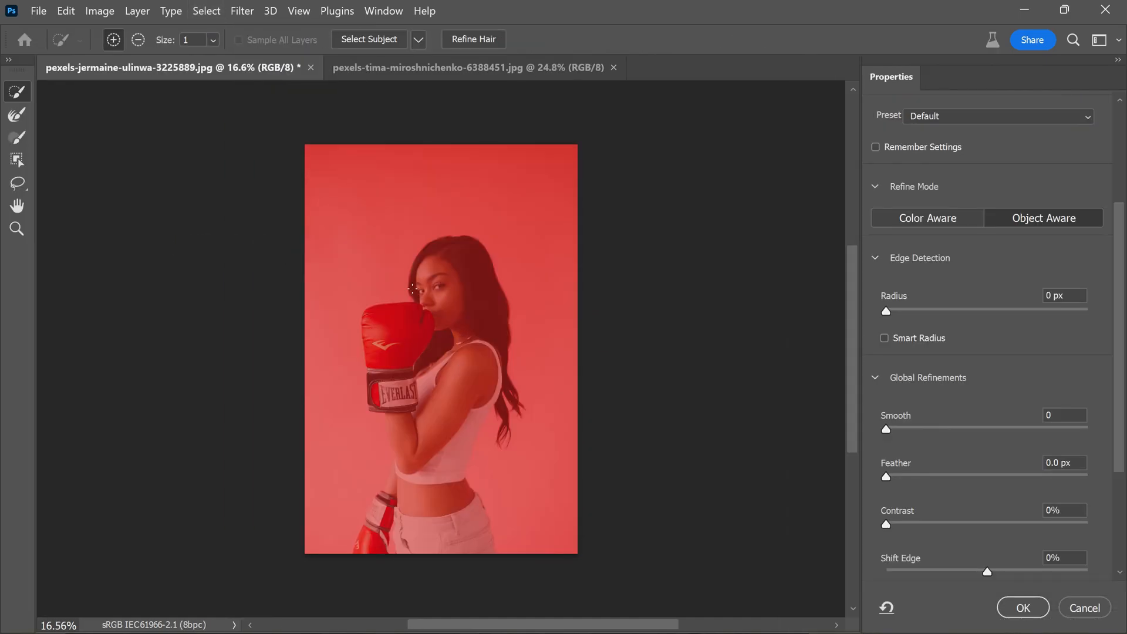
{"action": "left_click", "coordinate": [368, 38]}
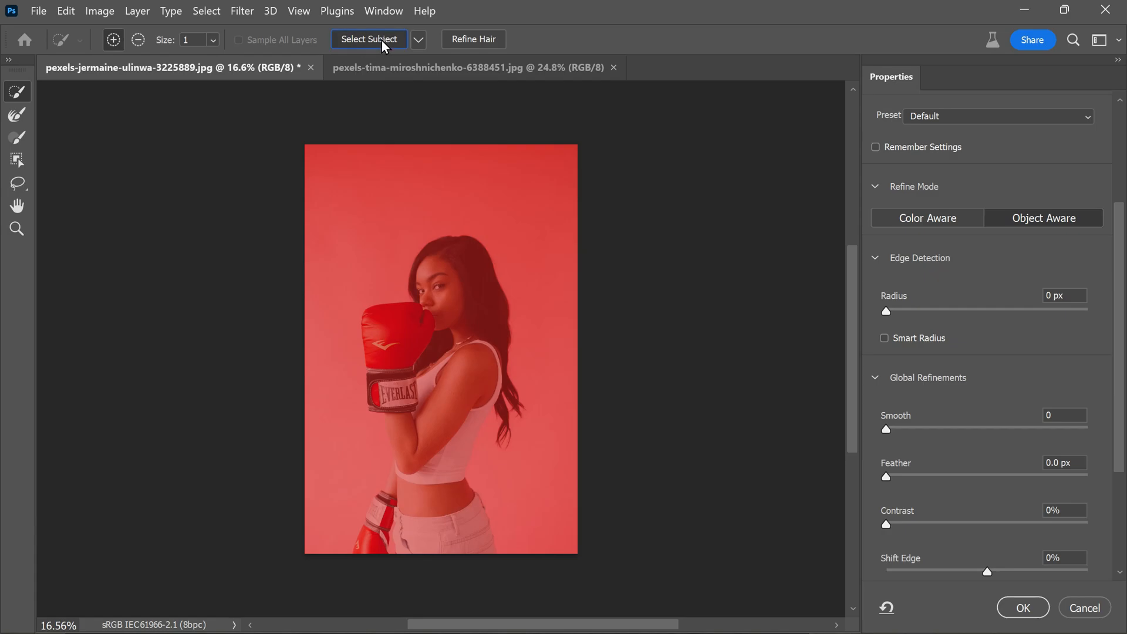
{"action": "left_click", "coordinate": [369, 38]}
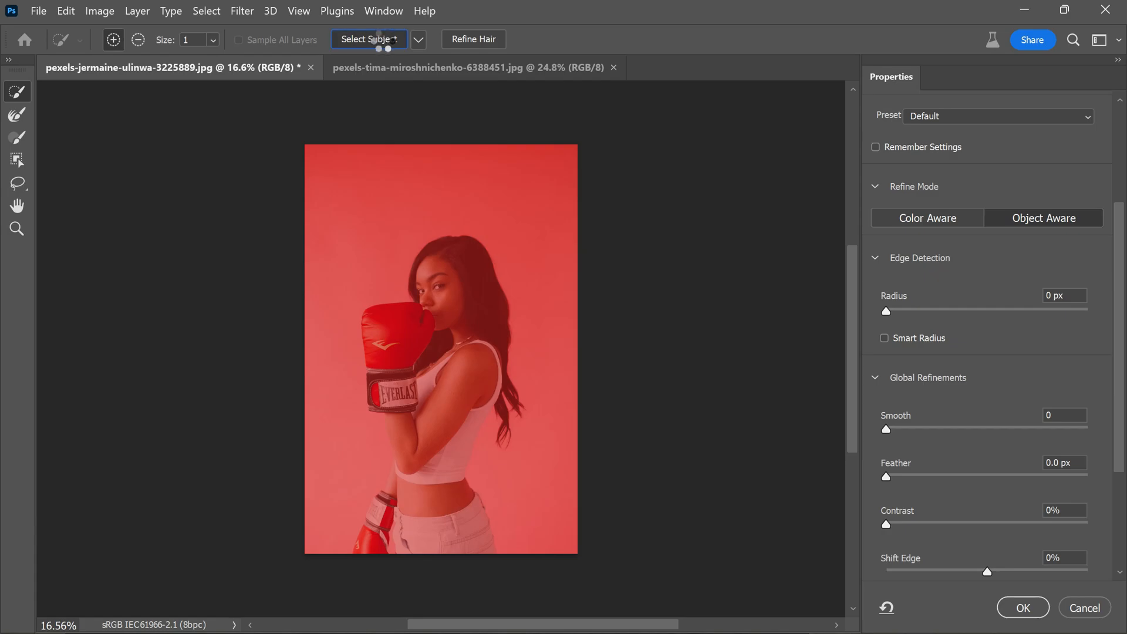
{"action": "left_click", "coordinate": [369, 39]}
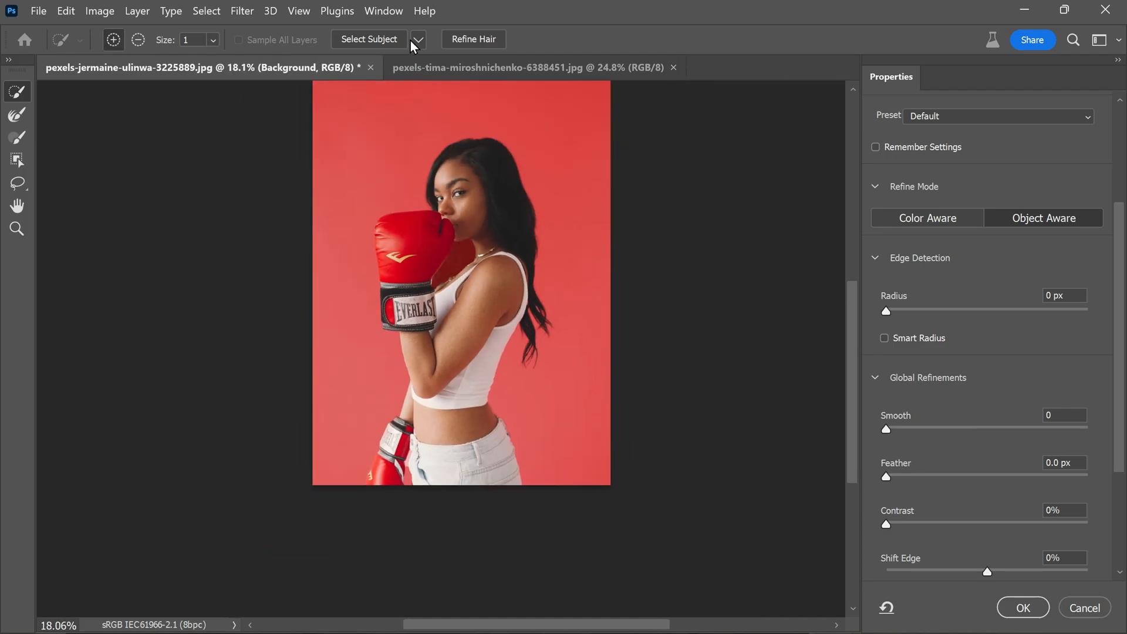
Reselect the boxer with Cloud (Detailed results) detection and output her to a new layer
{"action": "left_click", "coordinate": [417, 38]}
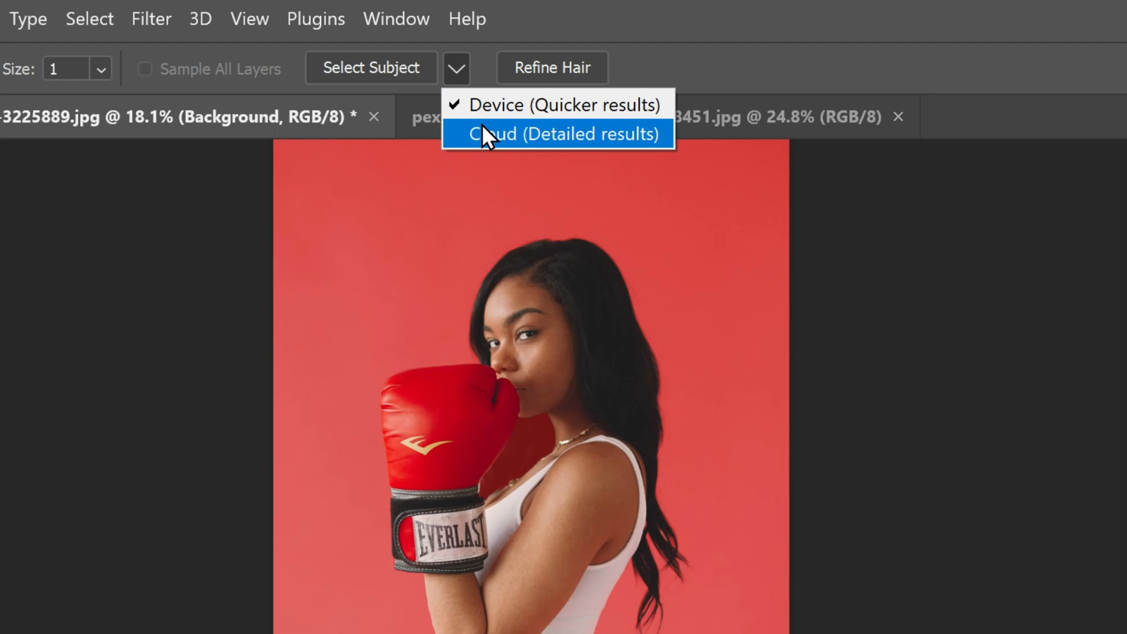
{"action": "left_click", "coordinate": [557, 134]}
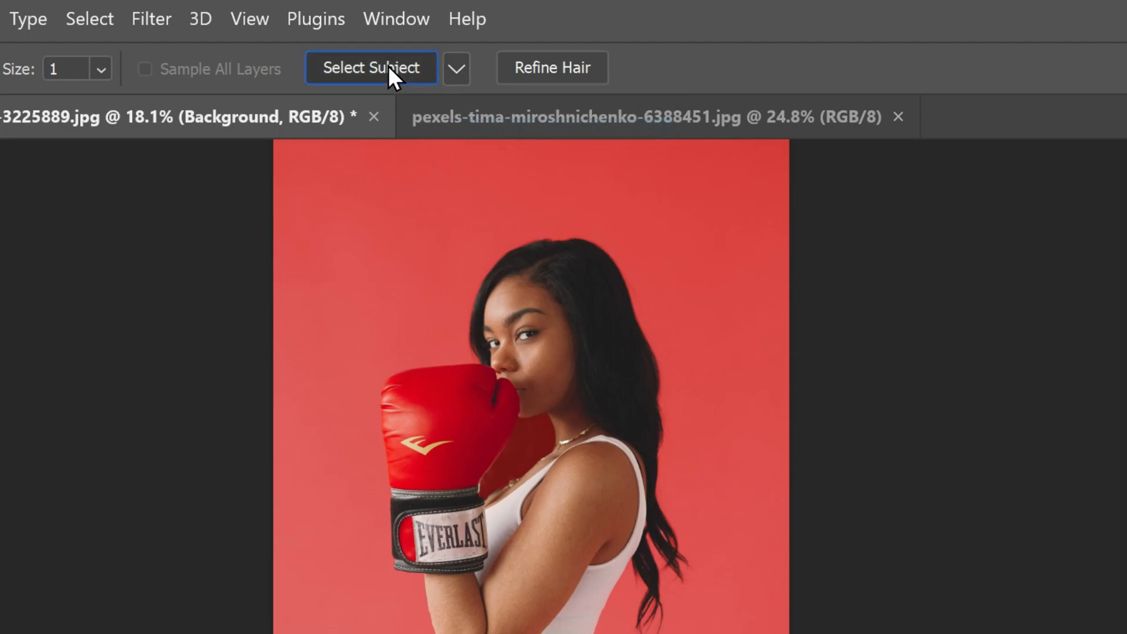
{"action": "left_click", "coordinate": [371, 67]}
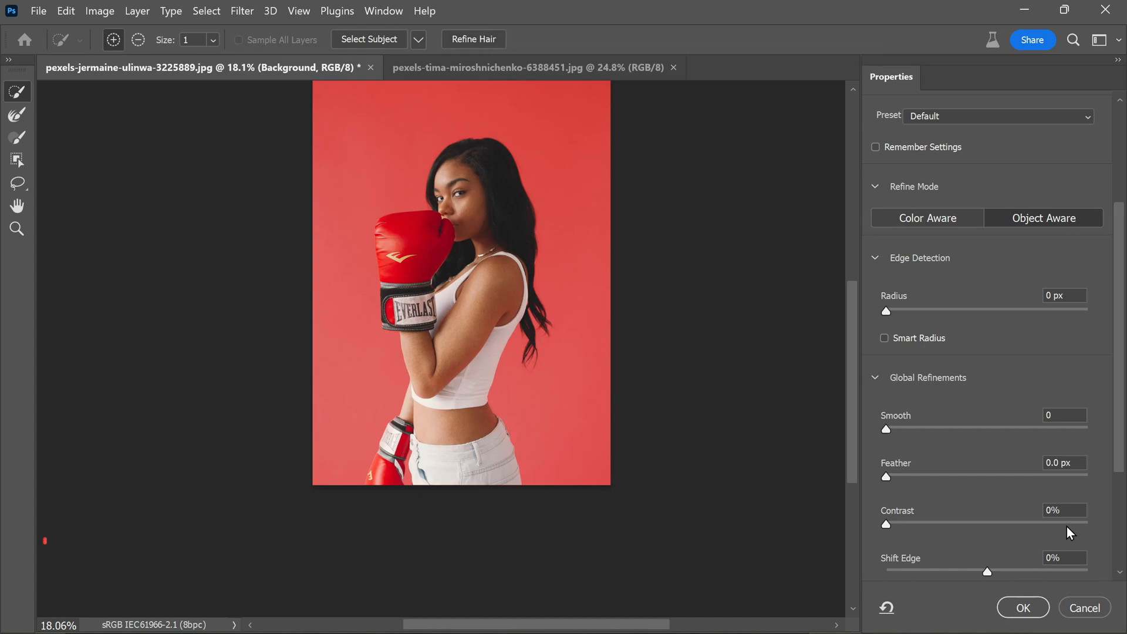
{"action": "scroll", "scroll_direction": "down", "scroll_amount": 3}
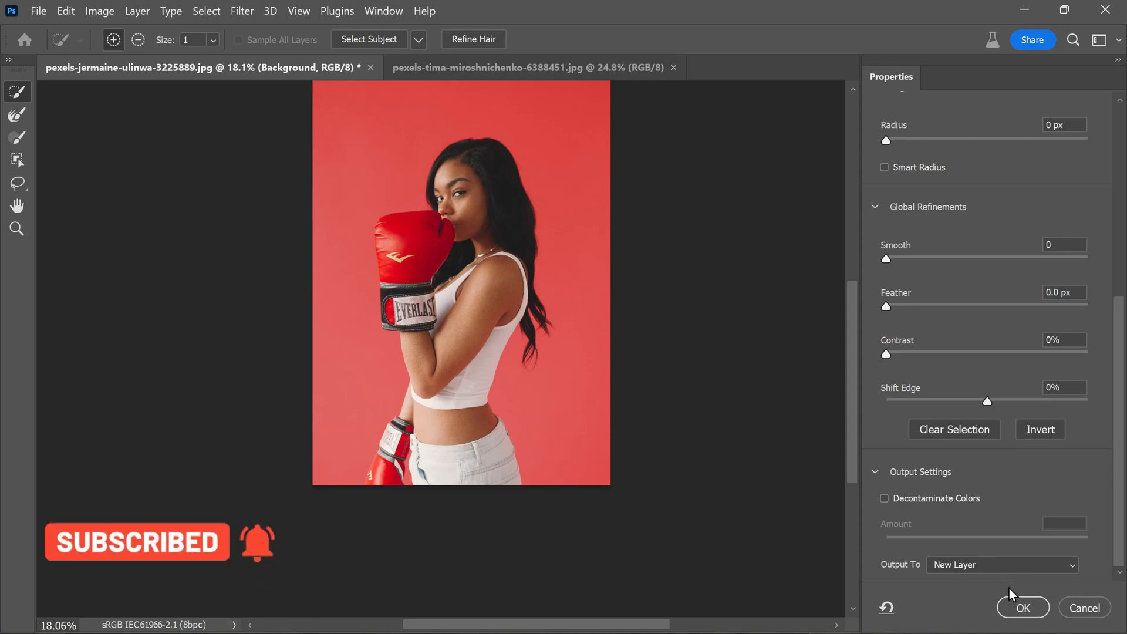
{"action": "left_click", "coordinate": [1022, 608]}
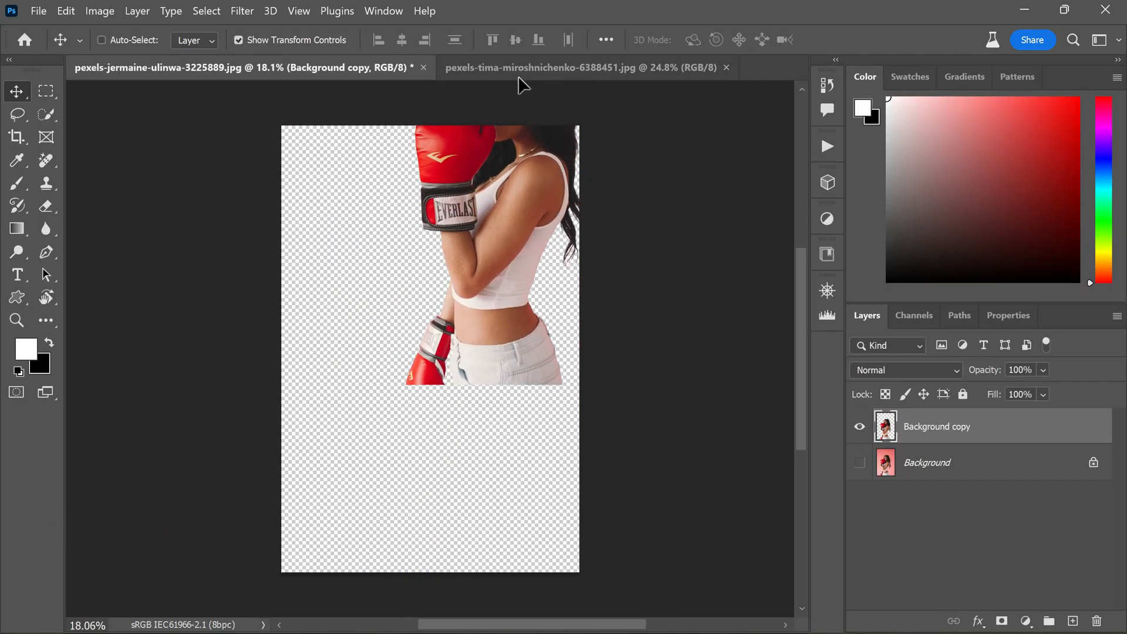
In the gym document, scale the boxer up slightly, move her right and flip her horizontally
{"action": "left_click", "coordinate": [575, 67]}
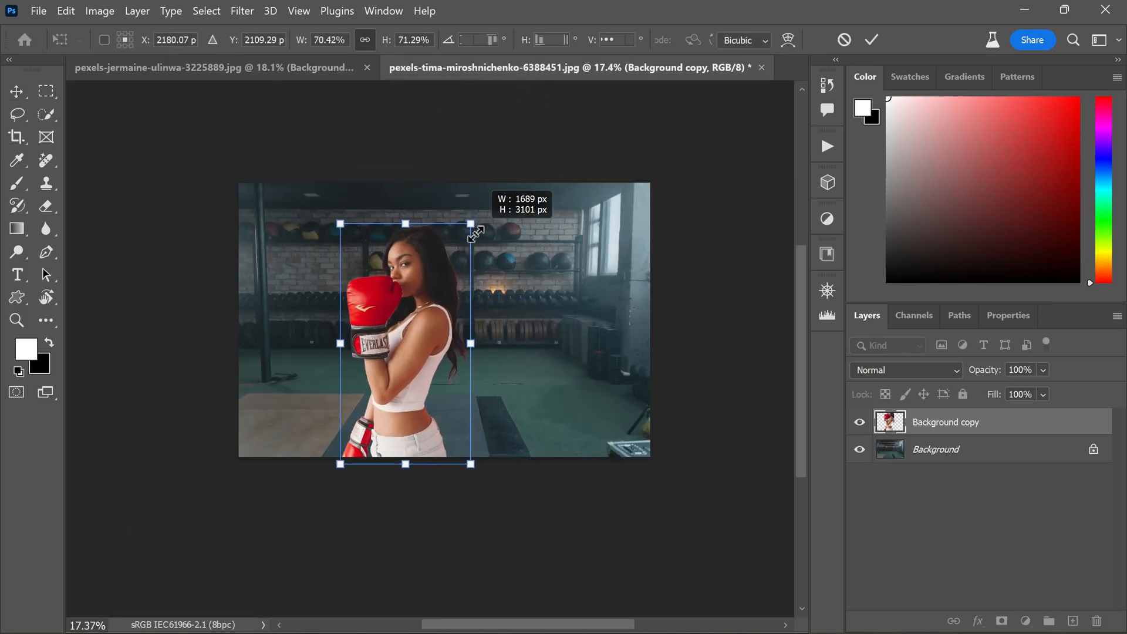
{"action": "left_click_drag", "start_coordinate": [471, 225], "coordinate": [503, 209]}
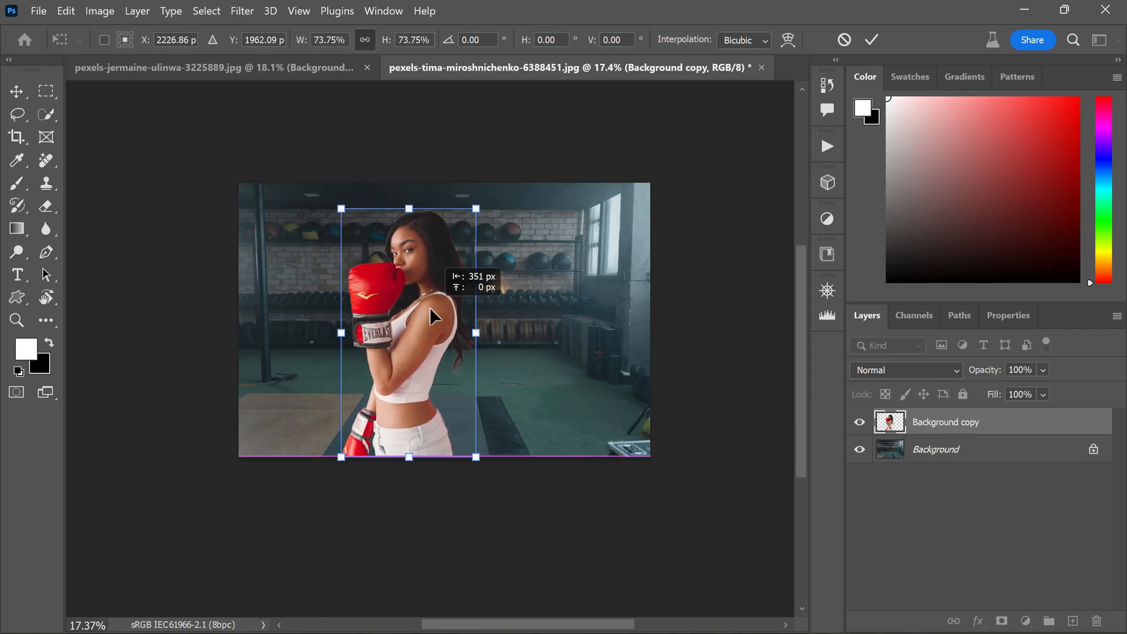
{"action": "left_click_drag", "start_coordinate": [431, 316], "coordinate": [517, 320]}
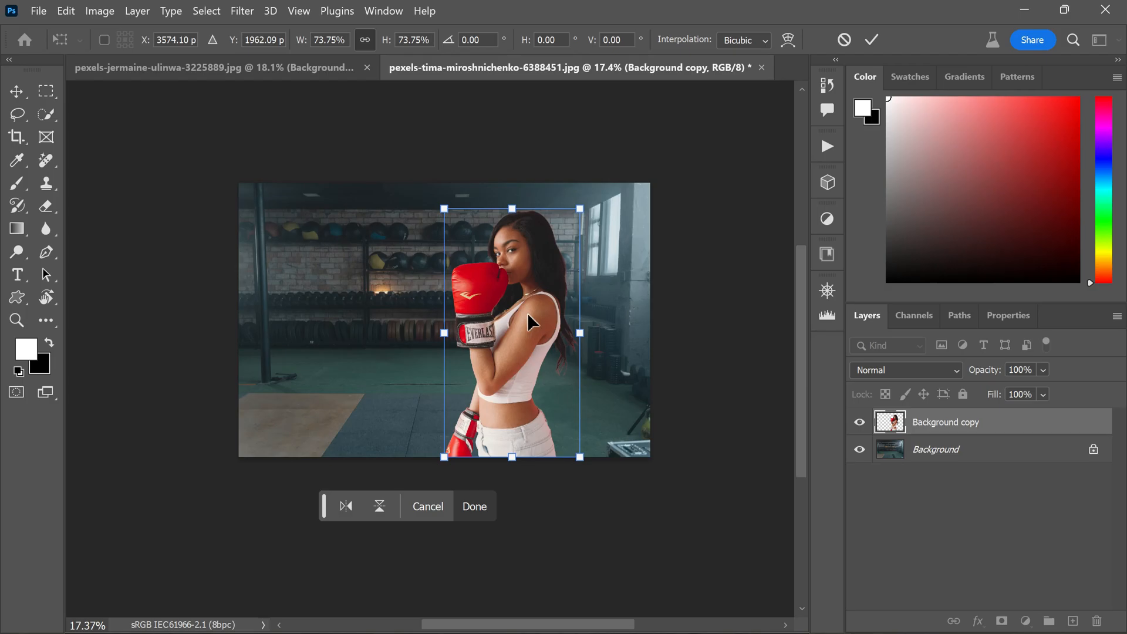
{"action": "right_click", "coordinate": [532, 322]}
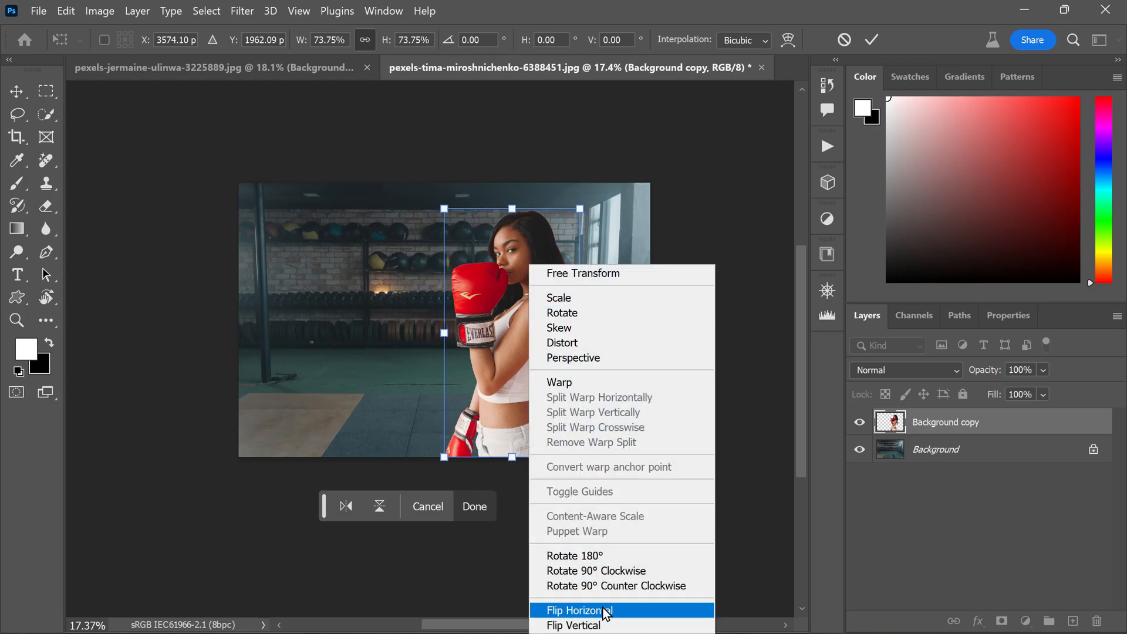
{"action": "left_click", "coordinate": [579, 611]}
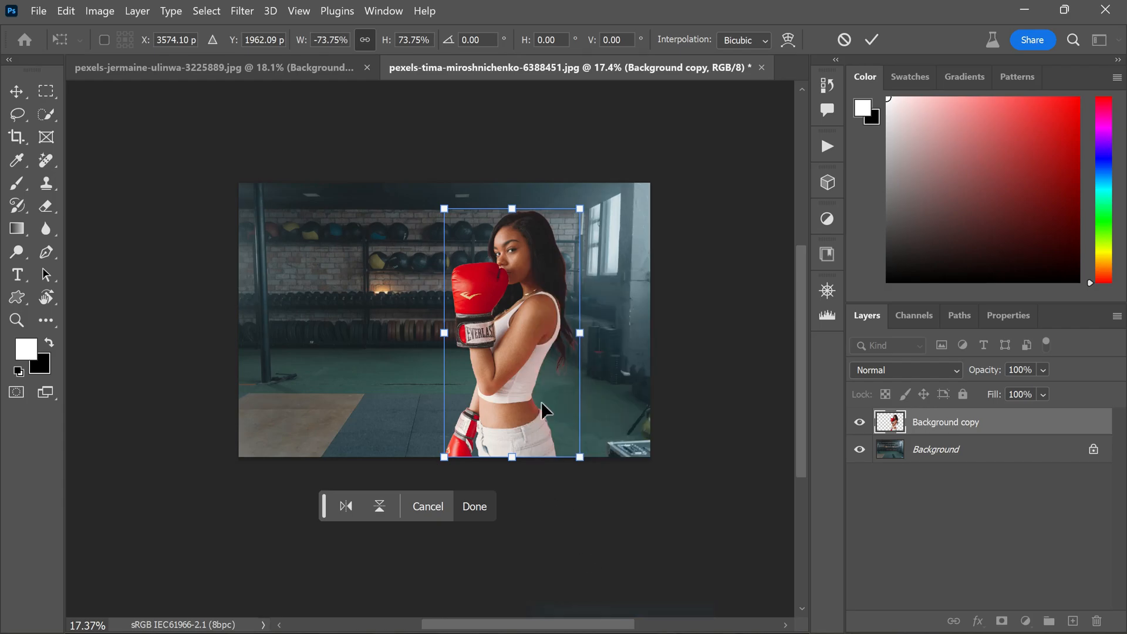
{"action": "left_click", "coordinate": [346, 506]}
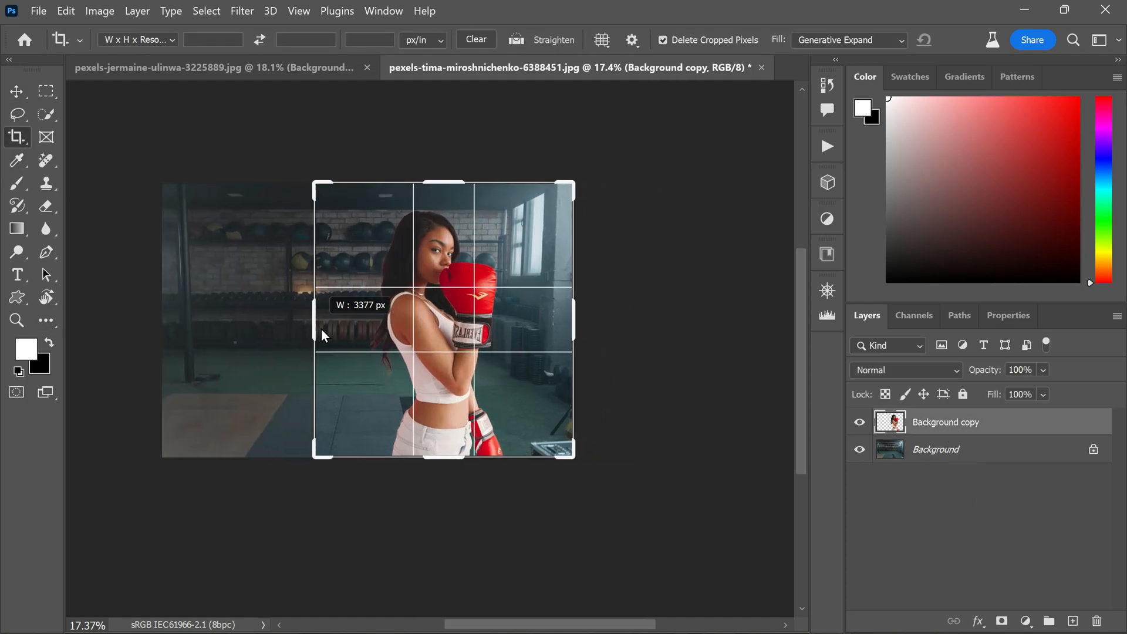
Crop the left side of the gym composite to a tighter vertical frame around the boxer
{"action": "left_click_drag", "start_coordinate": [313, 320], "coordinate": [320, 320]}
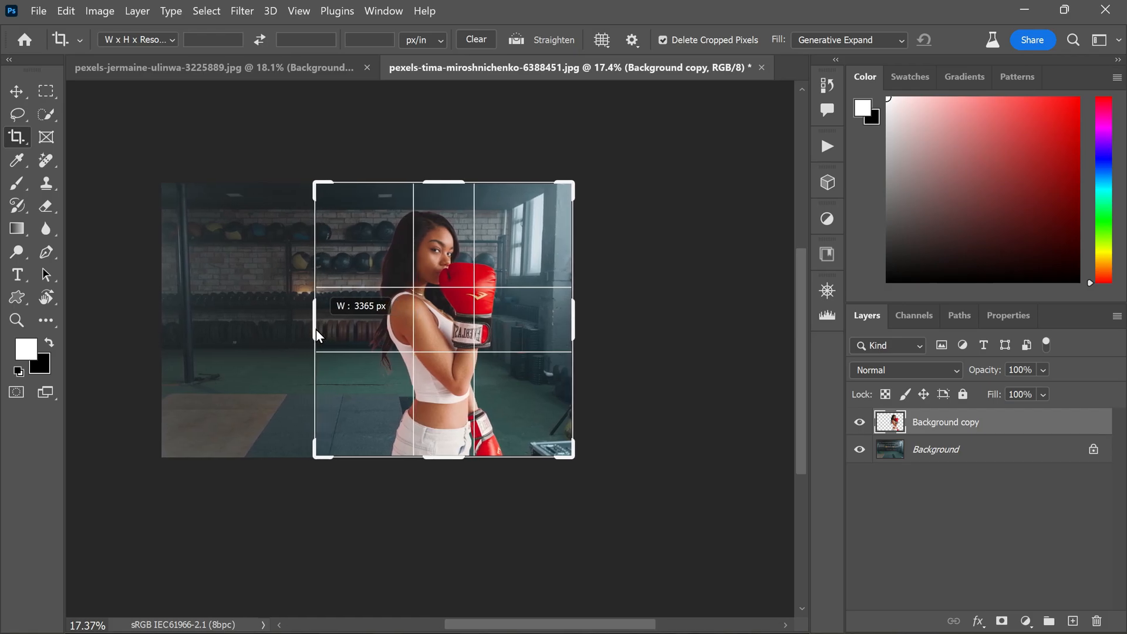
{"action": "key", "text": "enter"}
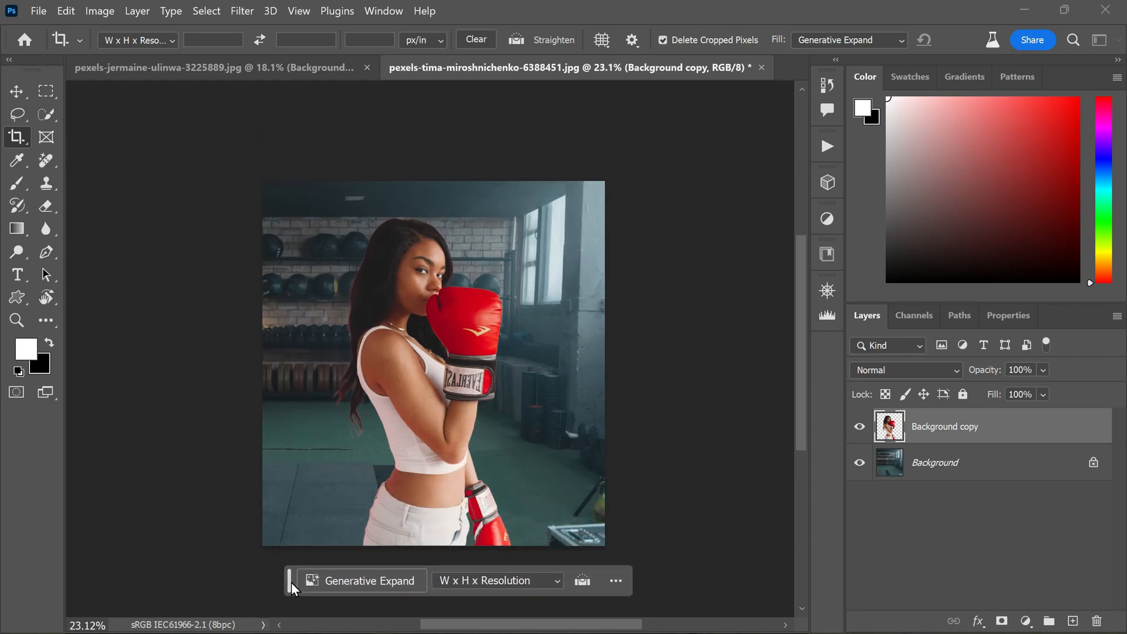
{"action": "mouse_move", "coordinate": [938, 464]}
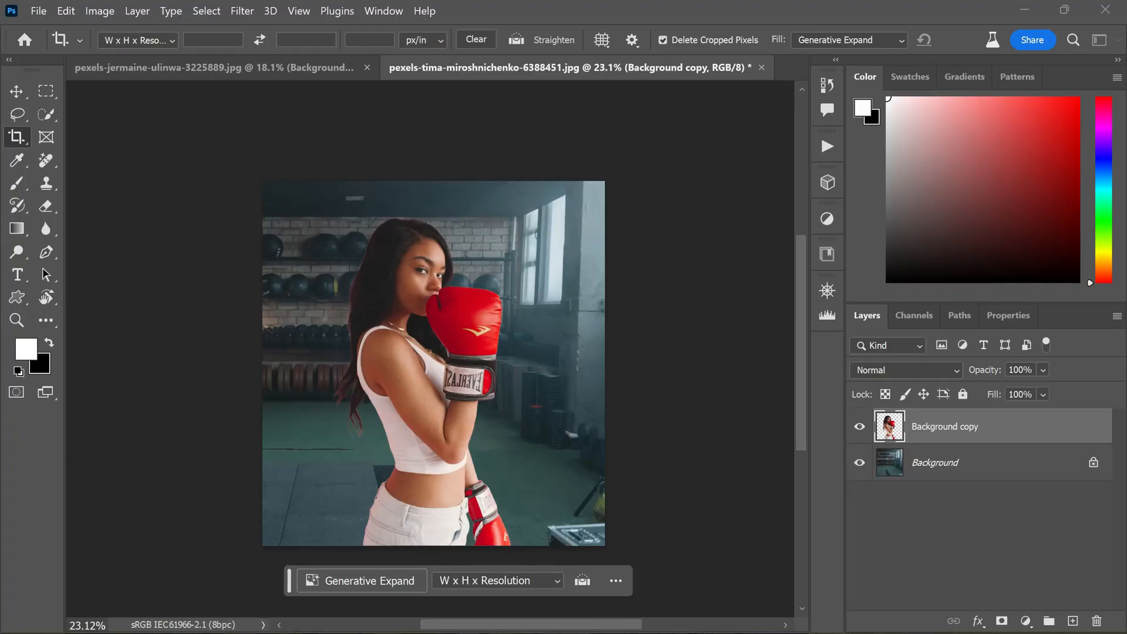
Switch on the Harmonization toggle in the Neural Filters Color section
{"action": "left_click", "coordinate": [242, 10]}
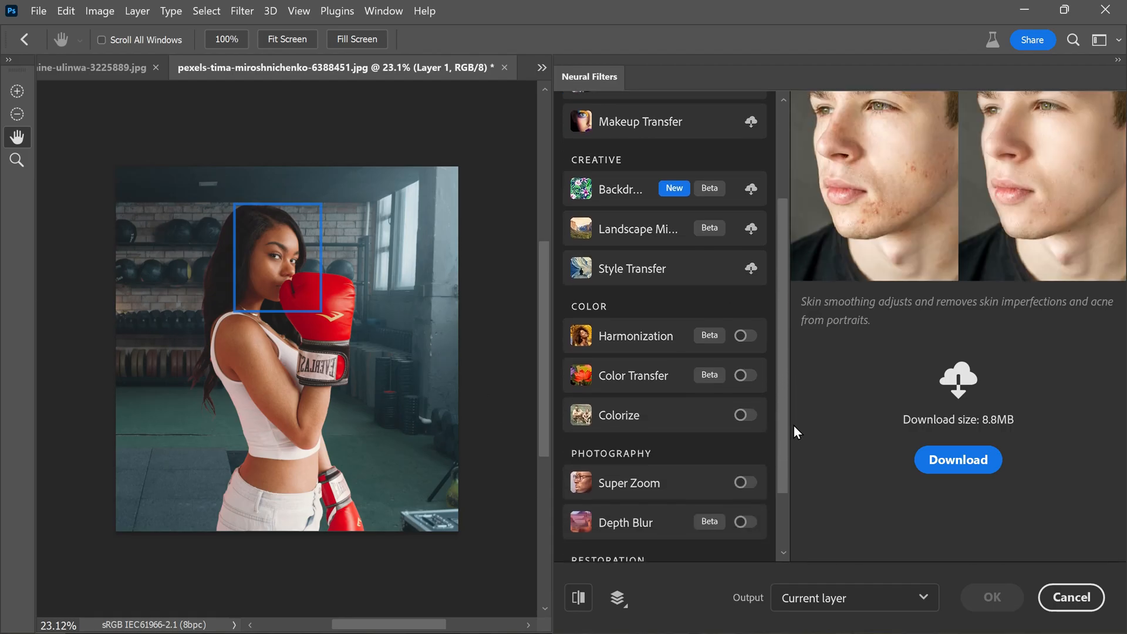
{"action": "scroll", "scroll_direction": "down", "scroll_amount": 3}
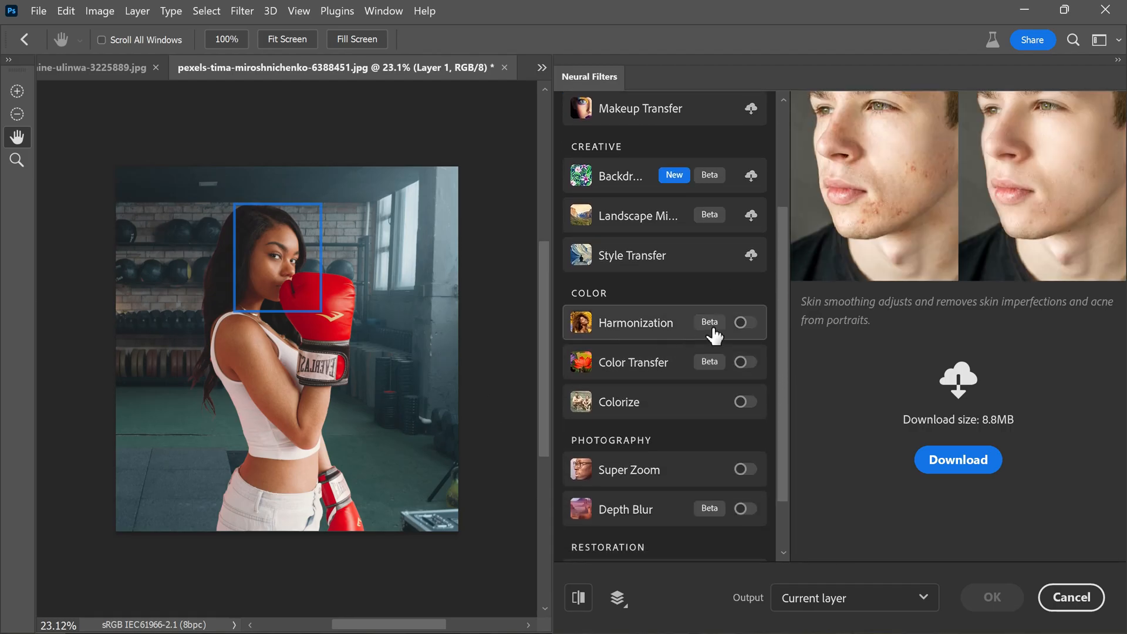
{"action": "mouse_move", "coordinate": [723, 335]}
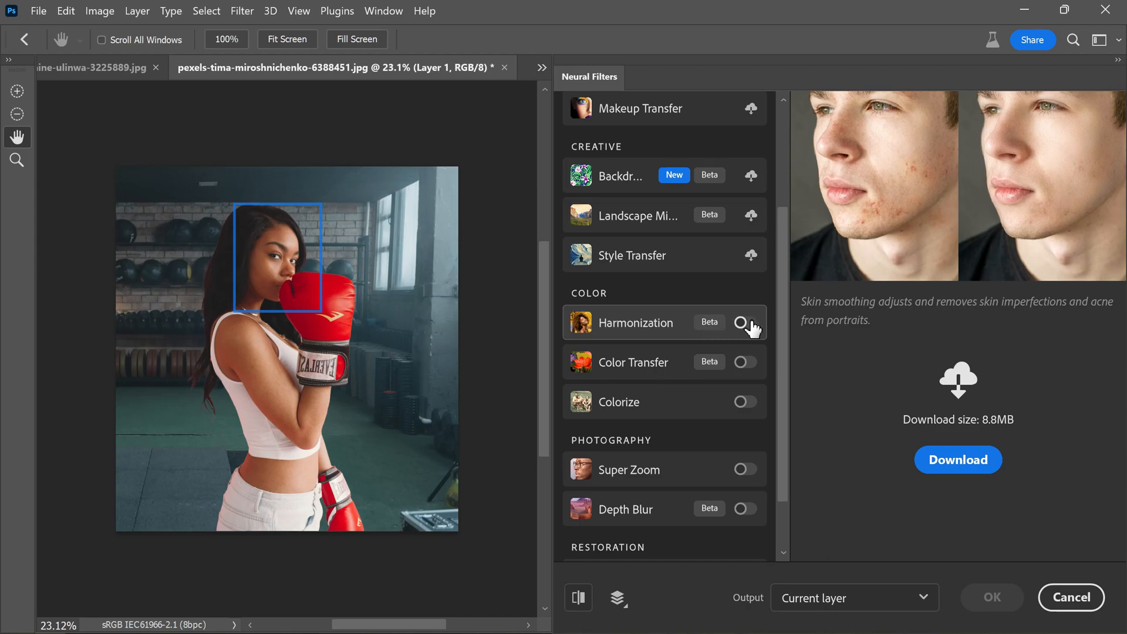
{"action": "left_click", "coordinate": [745, 323]}
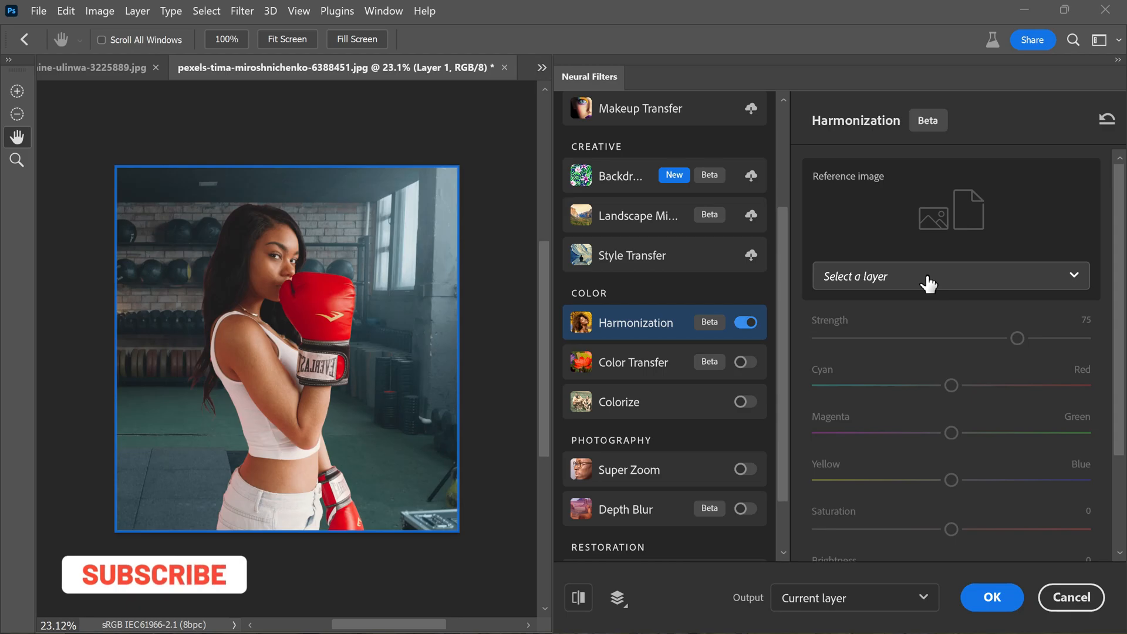
Harmonize the boxer to the gym Background layer, Strength 75, Brightness +6, and apply it
{"action": "left_click", "coordinate": [949, 276]}
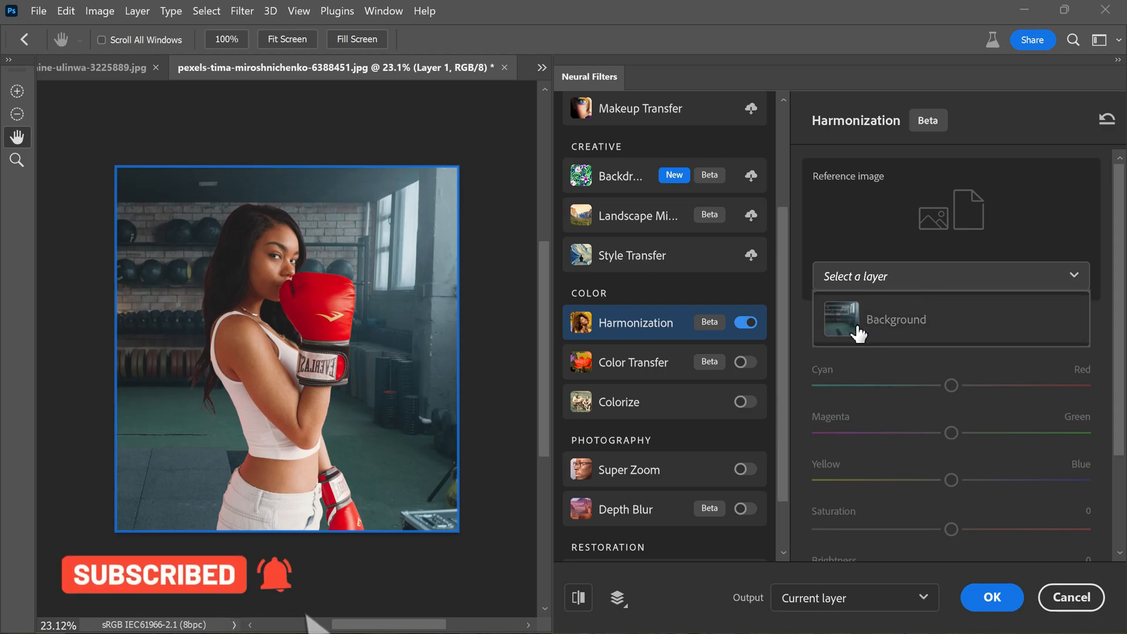
{"action": "mouse_move", "coordinate": [894, 333]}
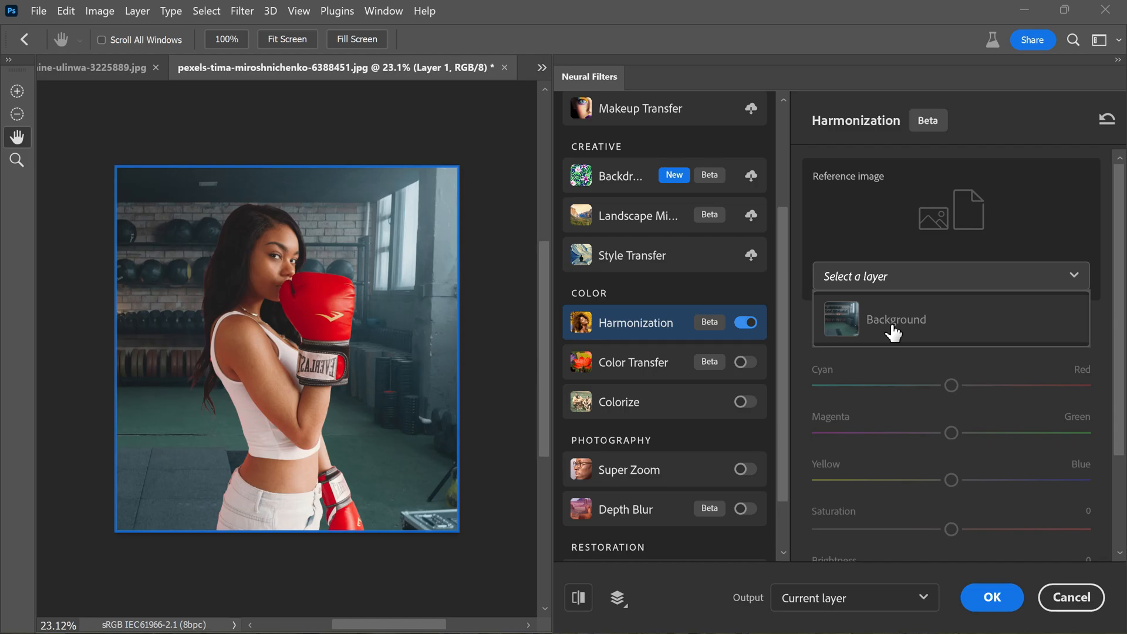
{"action": "left_click", "coordinate": [896, 319]}
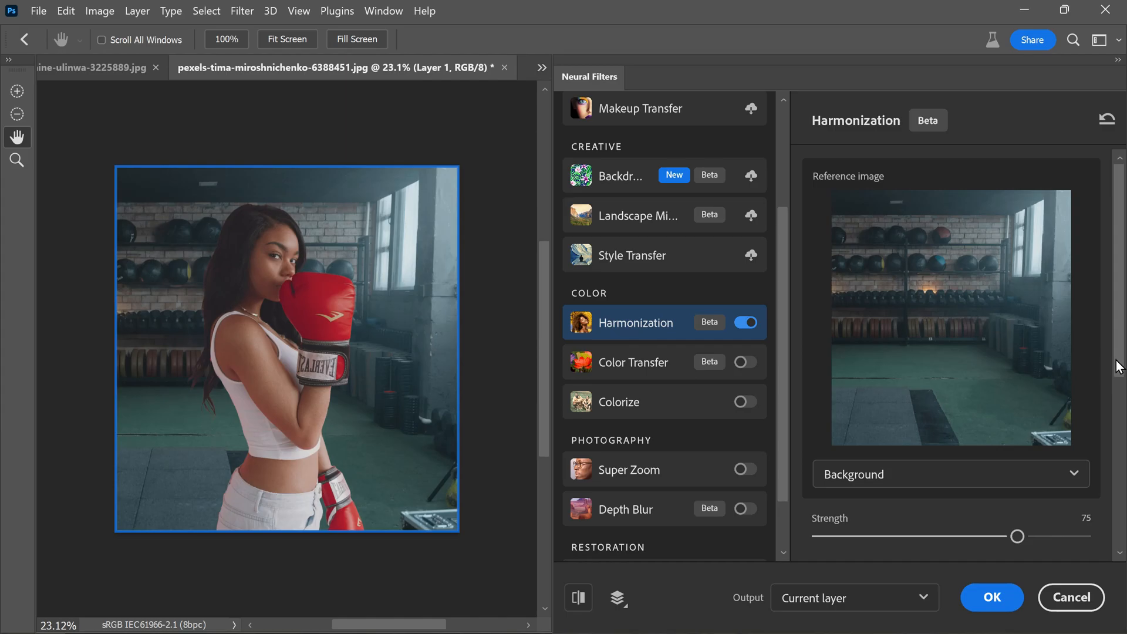
{"action": "scroll", "scroll_direction": "down", "scroll_amount": 3}
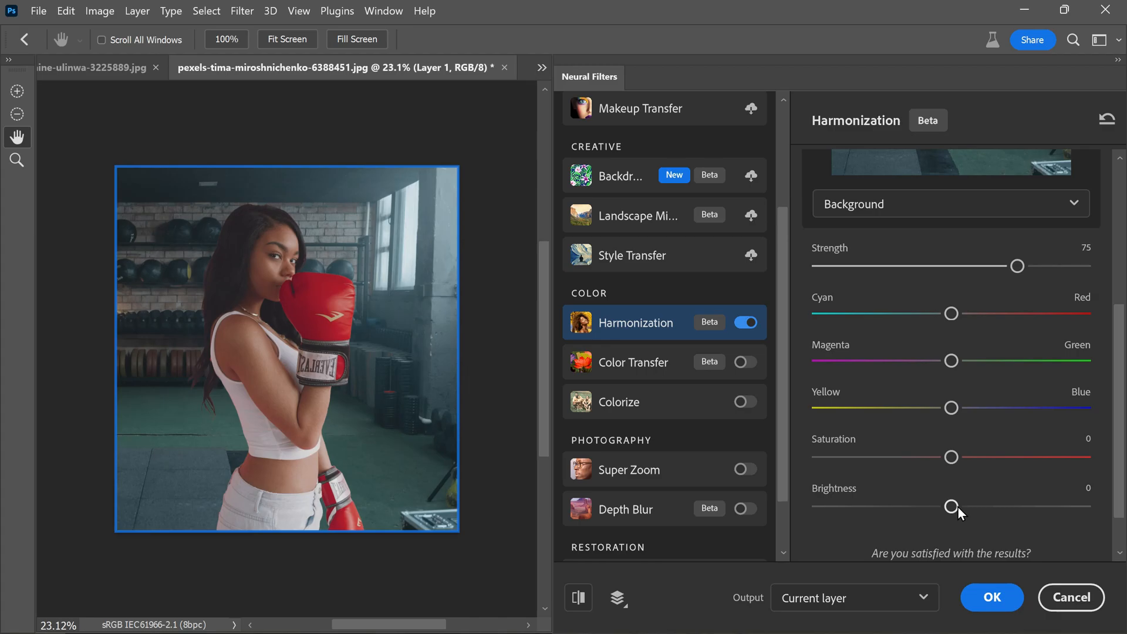
{"action": "left_click_drag", "start_coordinate": [950, 507], "coordinate": [966, 506]}
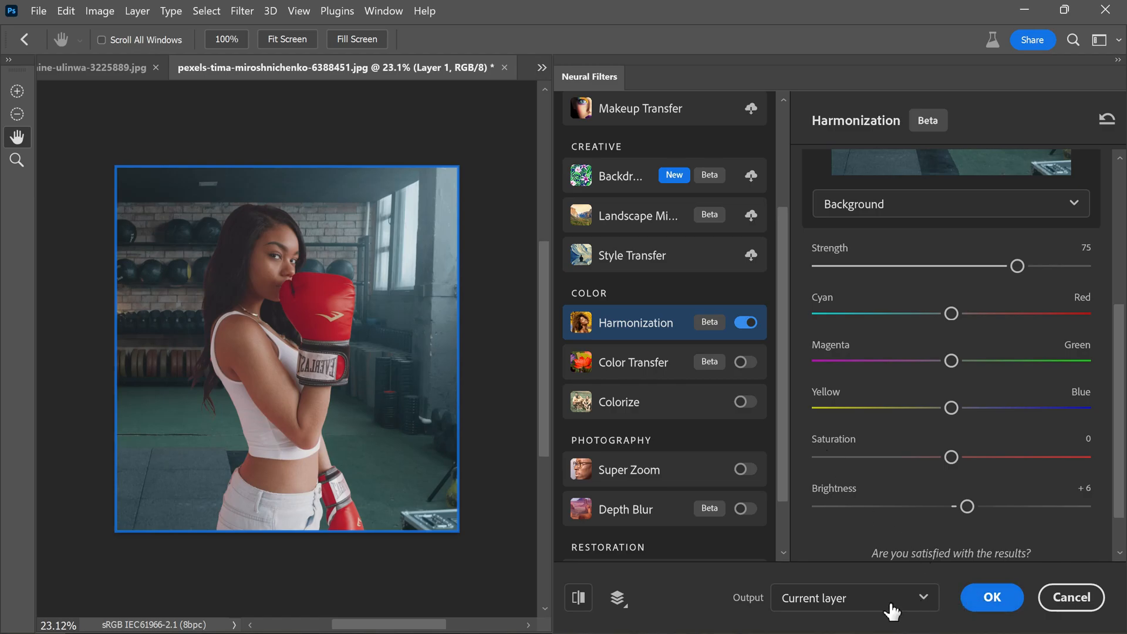
{"action": "left_click", "coordinate": [746, 322]}
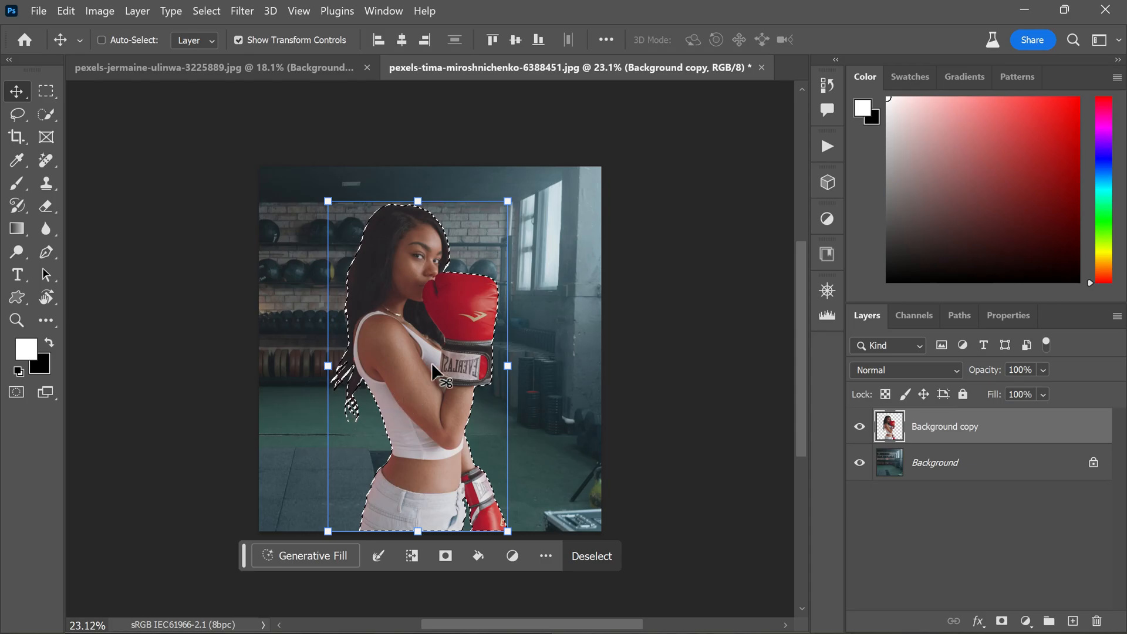
Deselect the boxer with Ctrl+D and make the gym Background layer active
{"action": "key", "text": "ctrl+d"}
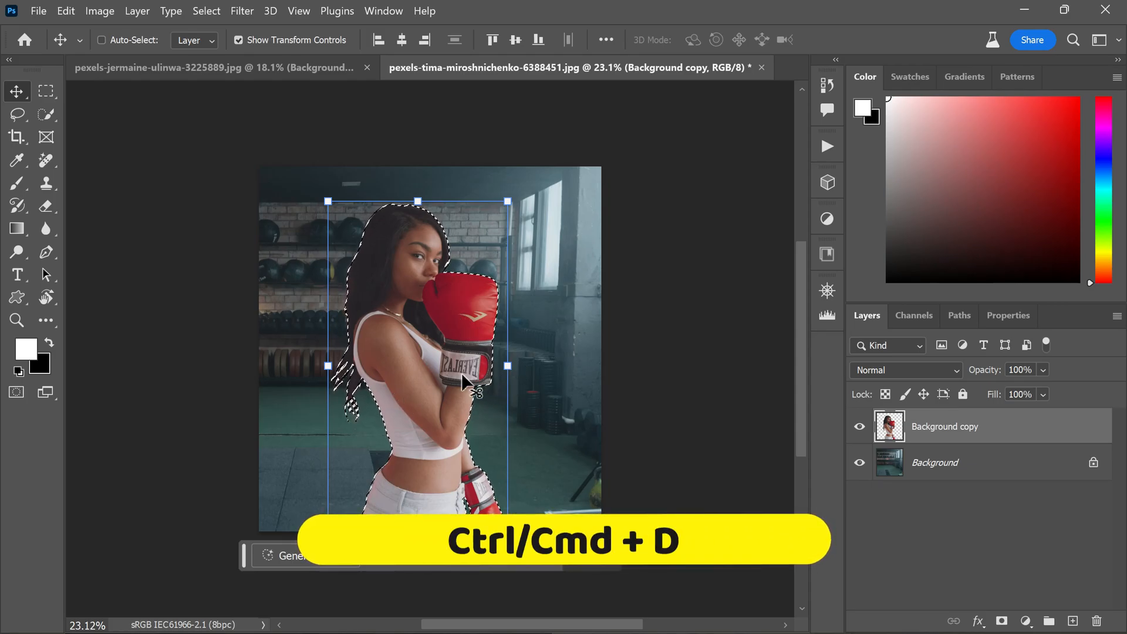
{"action": "key", "text": "ctrl+d"}
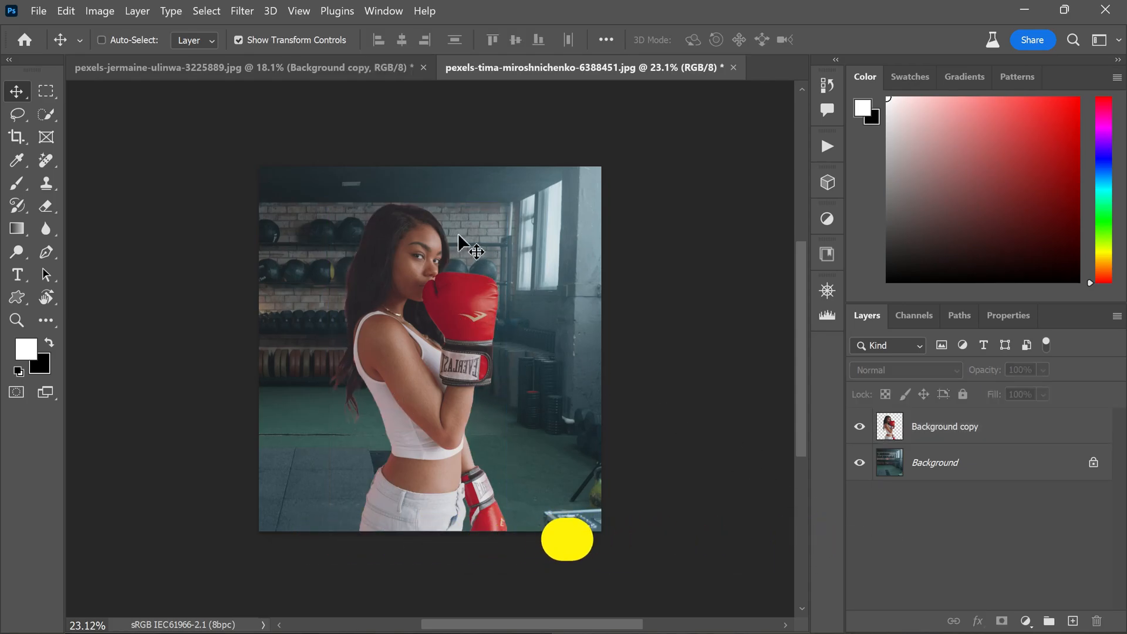
{"action": "left_click", "coordinate": [935, 462]}
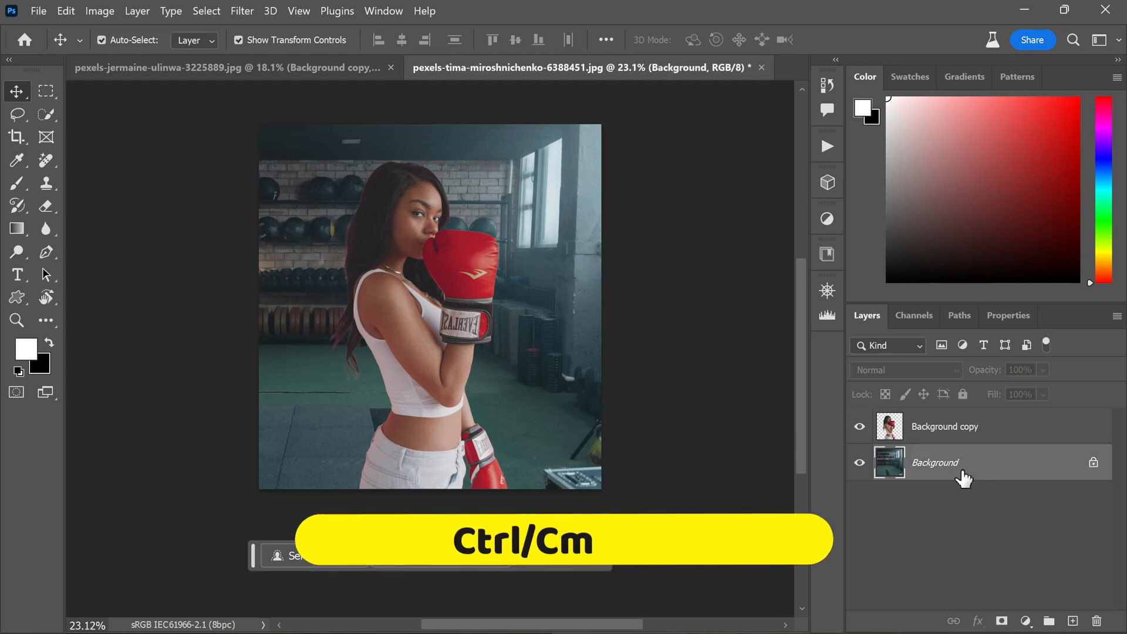
Duplicate the background and apply a 15 px Tilt-Shift blur focused at the boxer's hips
{"action": "key", "text": "ctrl+j"}
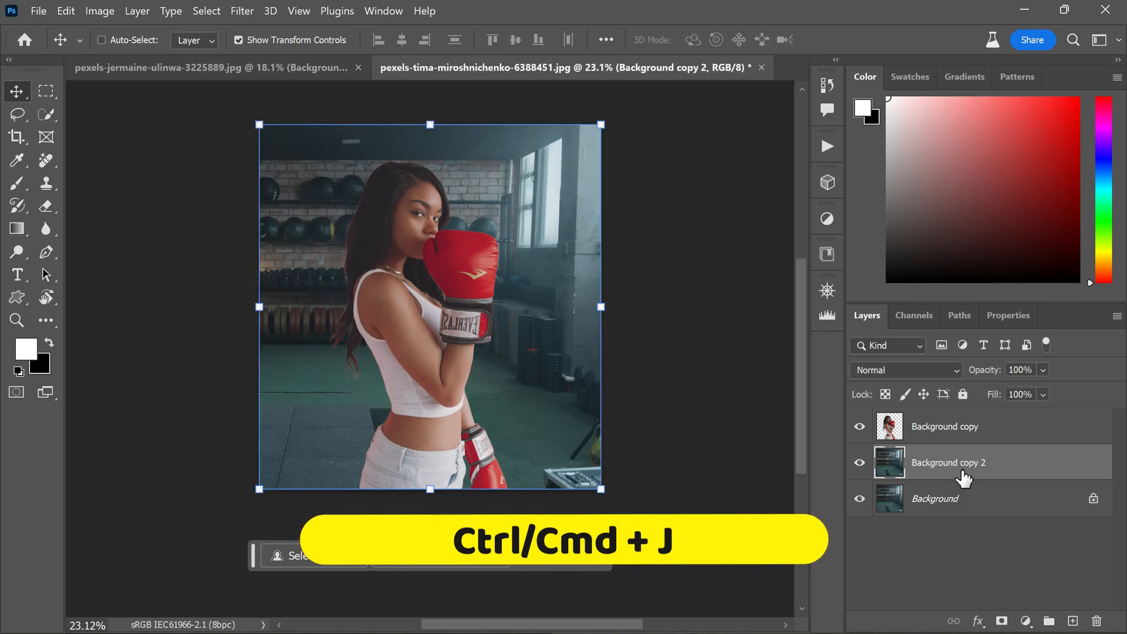
{"action": "left_click", "coordinate": [243, 10]}
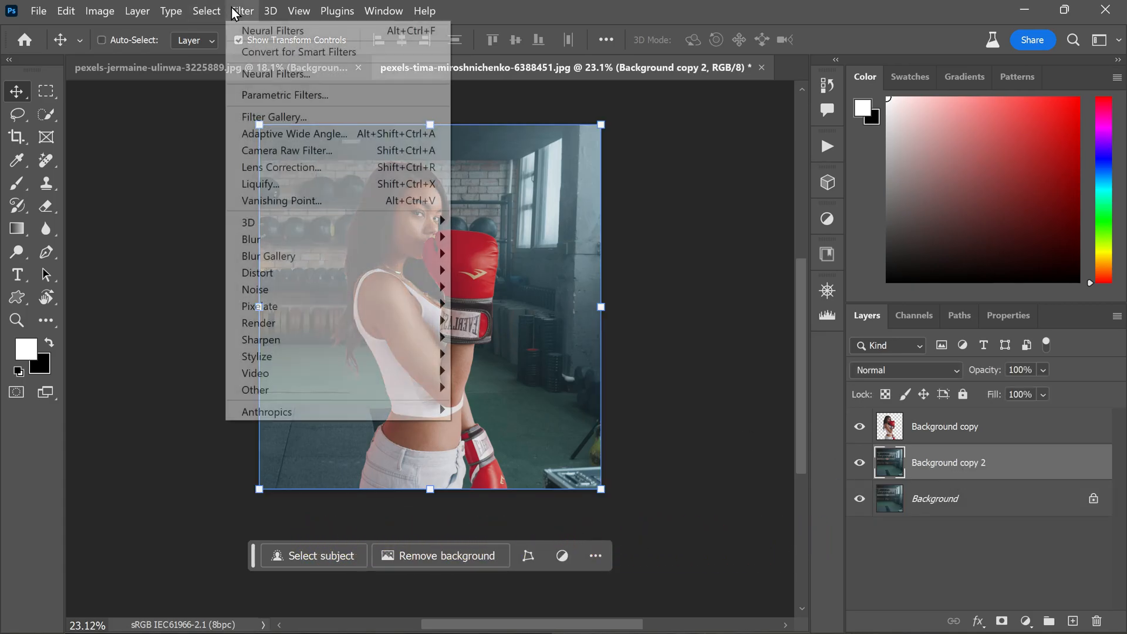
{"action": "mouse_move", "coordinate": [269, 256]}
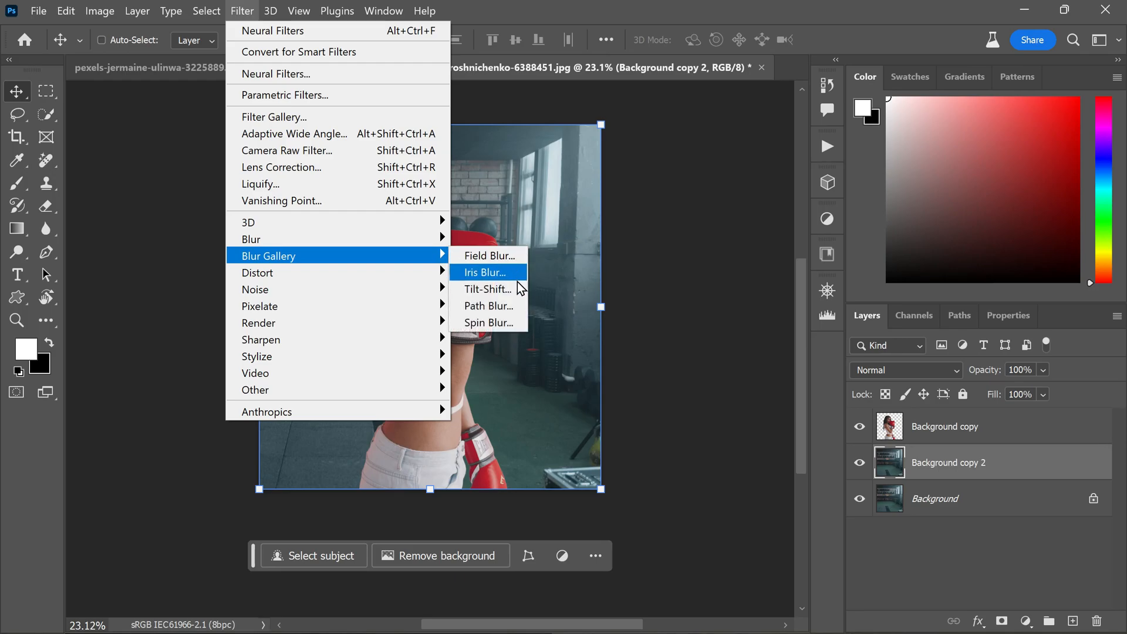
{"action": "left_click", "coordinate": [488, 288]}
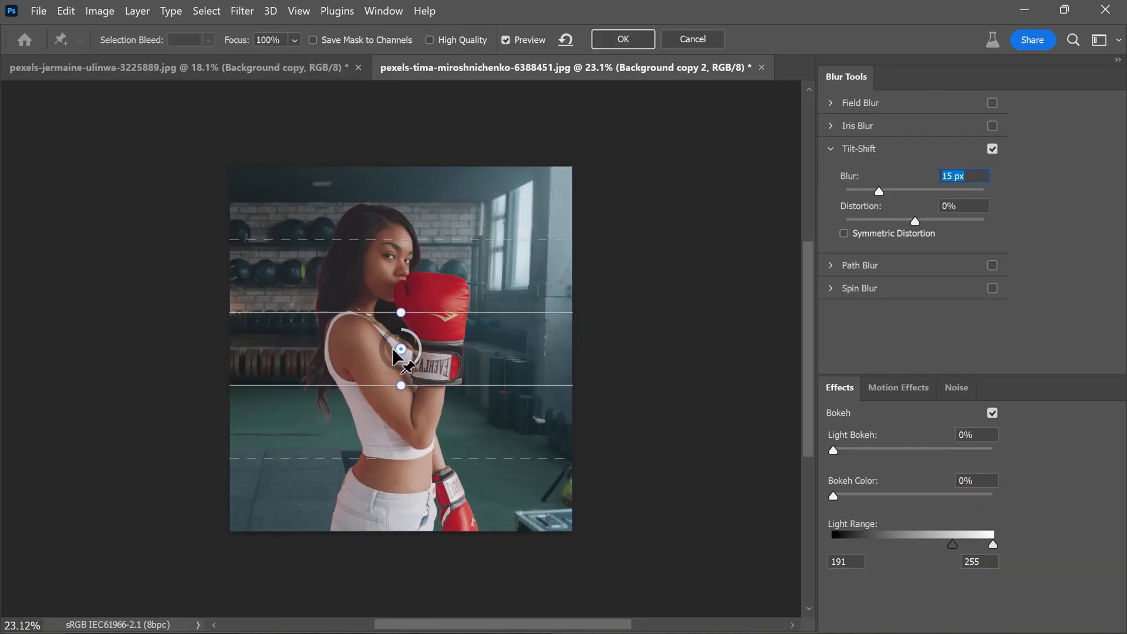
{"action": "left_click_drag", "start_coordinate": [401, 349], "coordinate": [401, 539]}
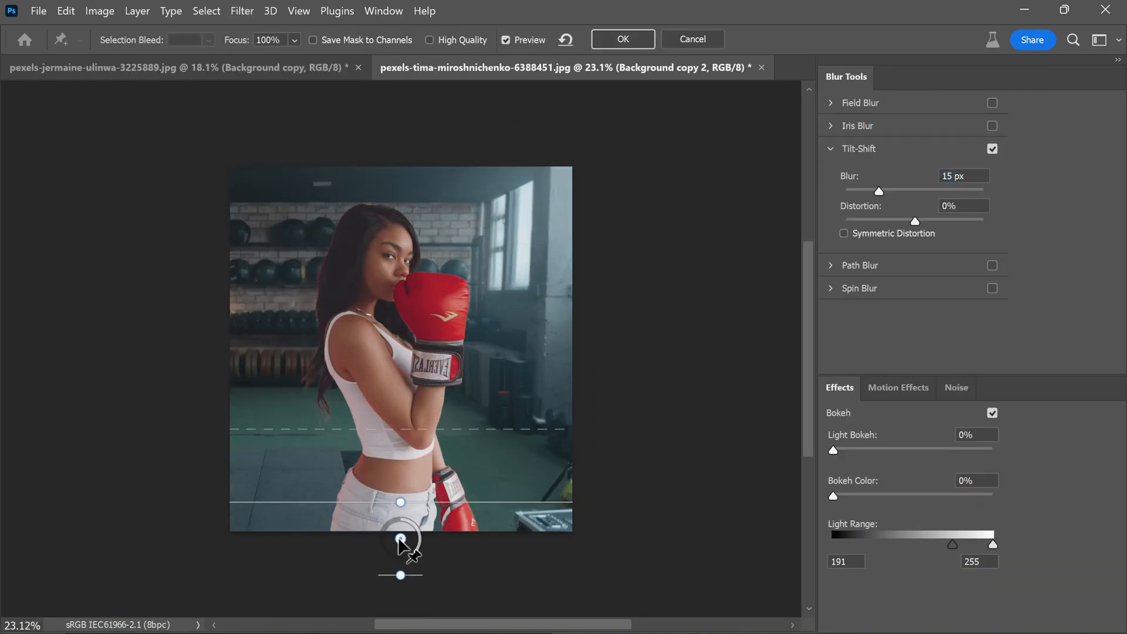
{"action": "left_click_drag", "start_coordinate": [400, 539], "coordinate": [401, 516]}
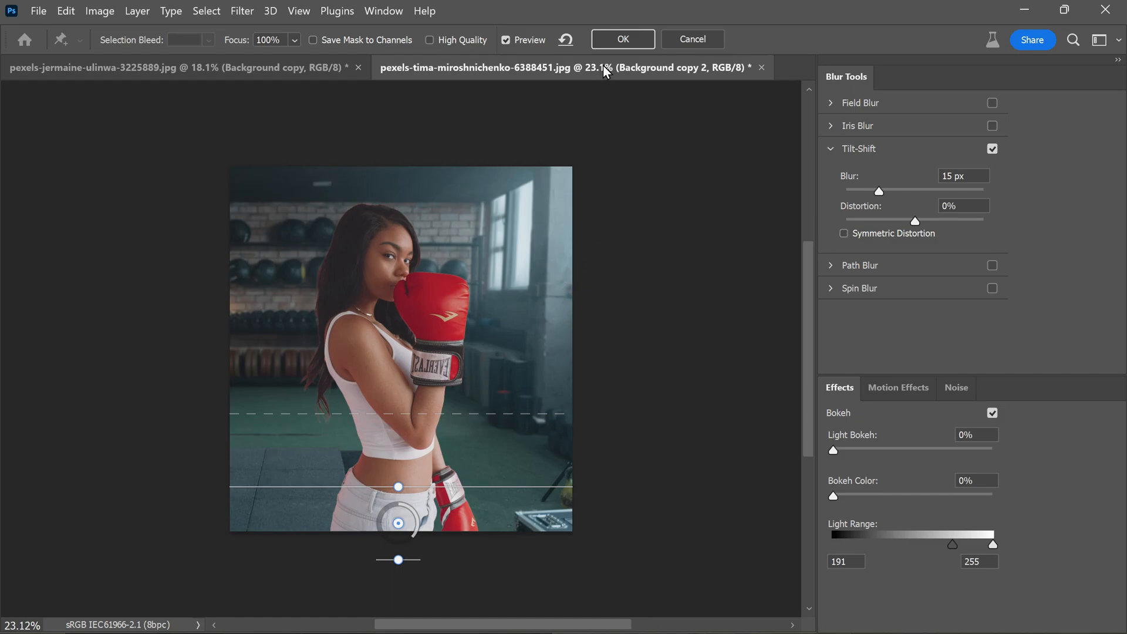
{"action": "left_click", "coordinate": [621, 39]}
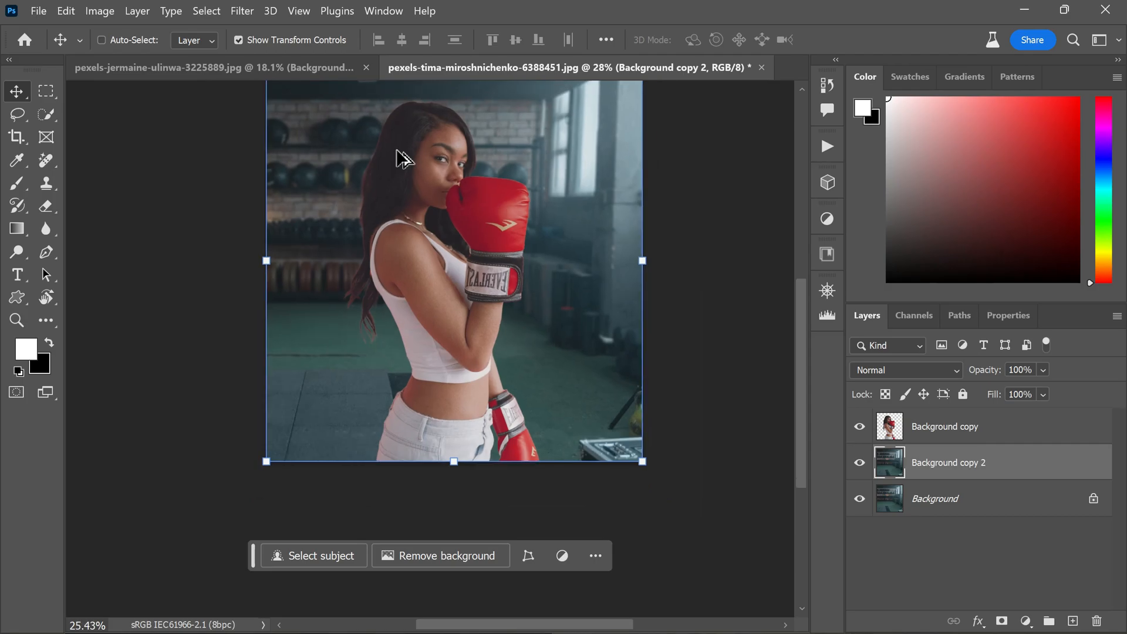
Select the Background copy boxer layer to outline the left hair edge
{"action": "left_click", "coordinate": [945, 426]}
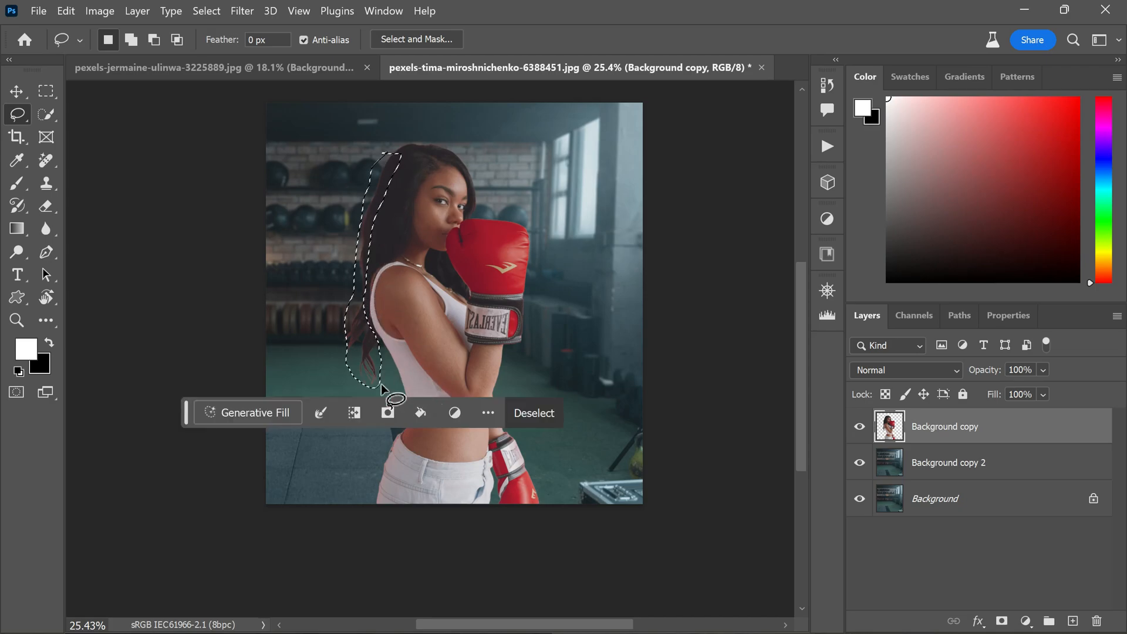
{"action": "left_click", "coordinate": [246, 413]}
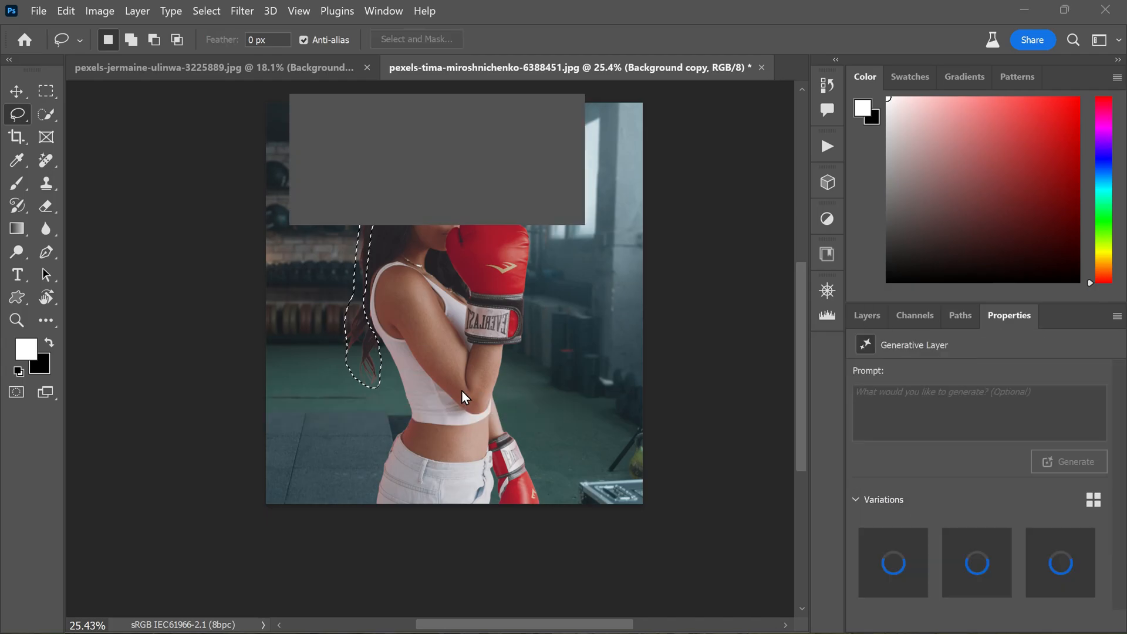
{"action": "left_click", "coordinate": [1069, 461]}
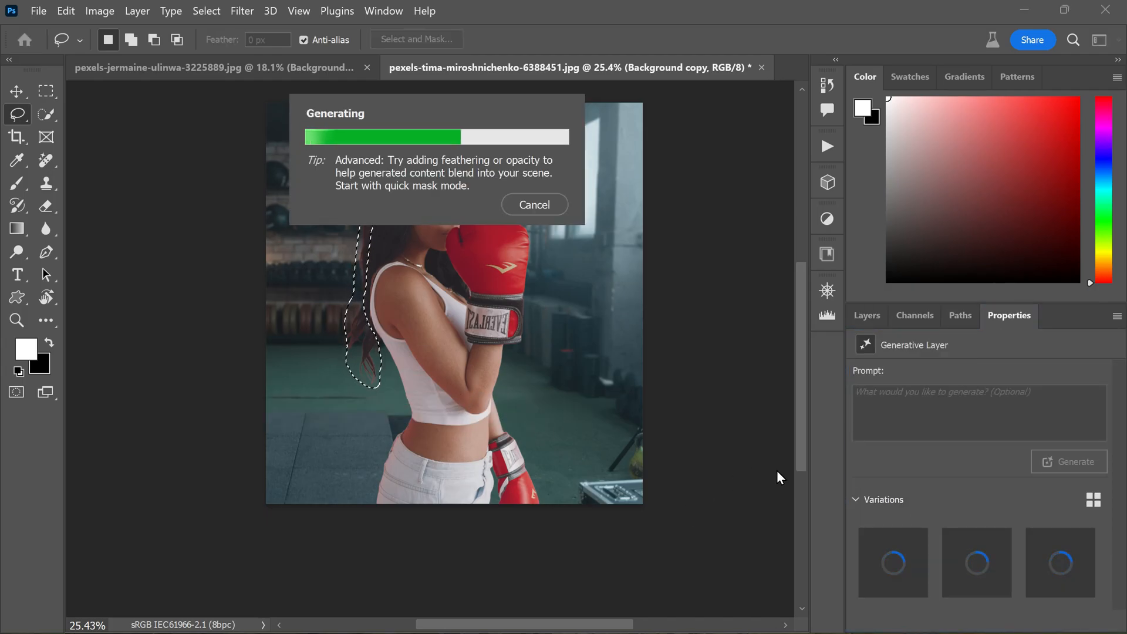
{"action": "mouse_move", "coordinate": [675, 411]}
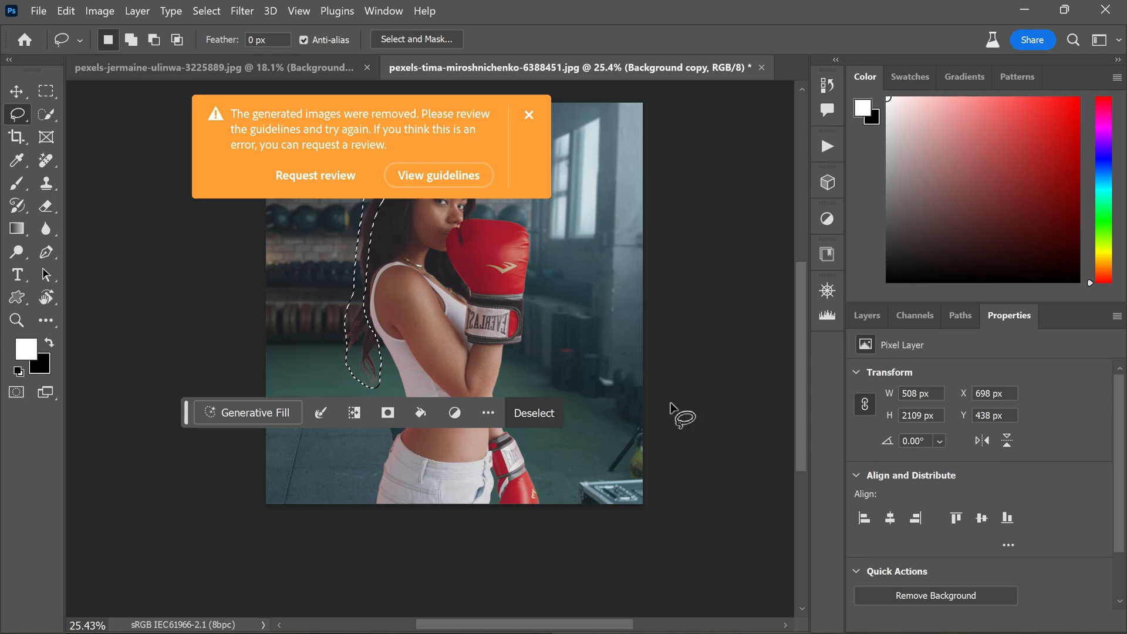
{"action": "mouse_move", "coordinate": [424, 295]}
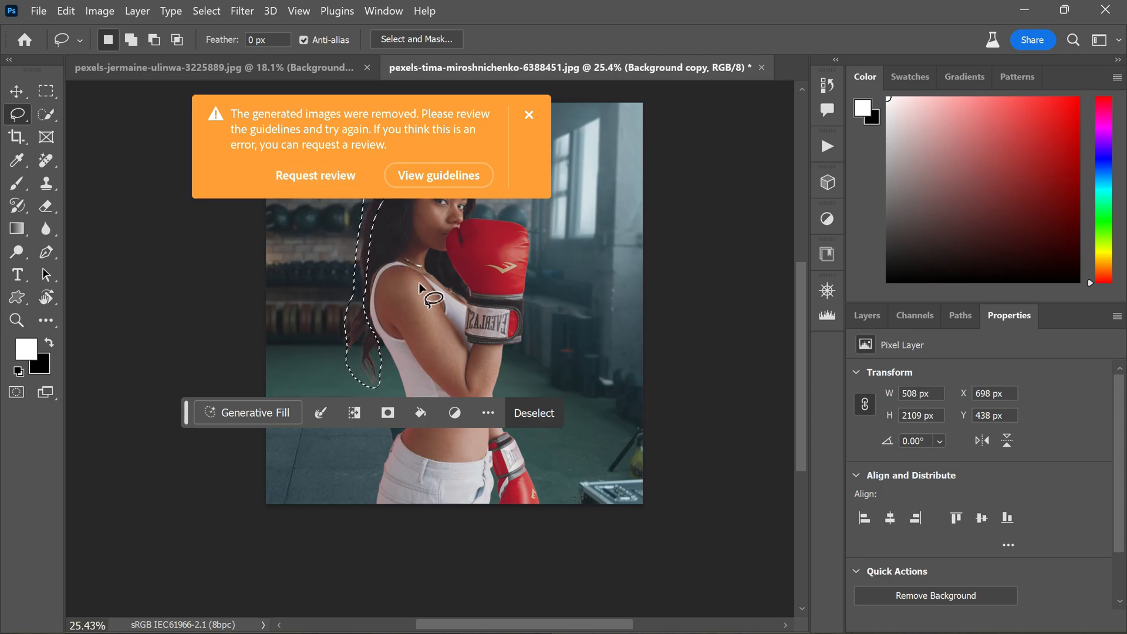
{"action": "left_click", "coordinate": [529, 115]}
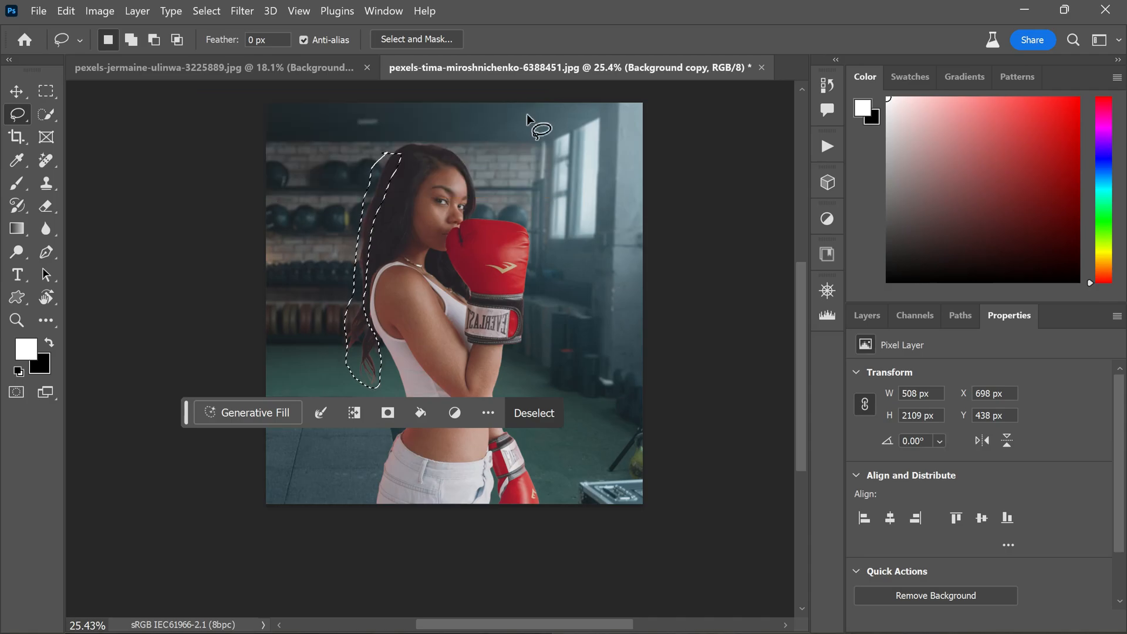
{"action": "left_click", "coordinate": [253, 420]}
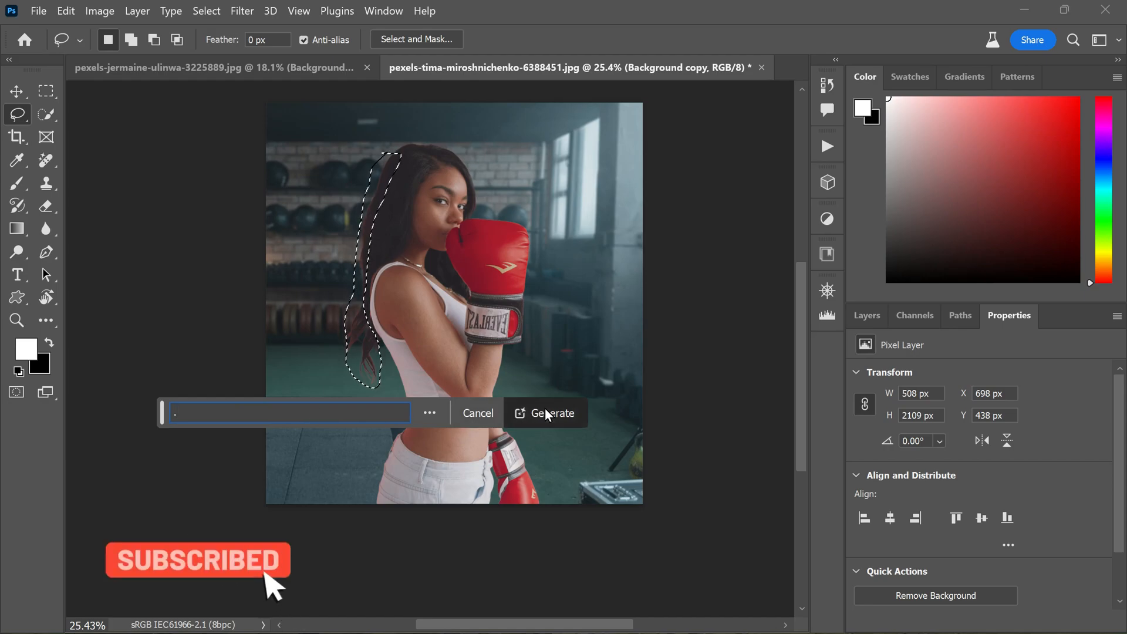
Generate hair for the selected edge and browse the three fill variations
{"action": "left_click", "coordinate": [552, 413]}
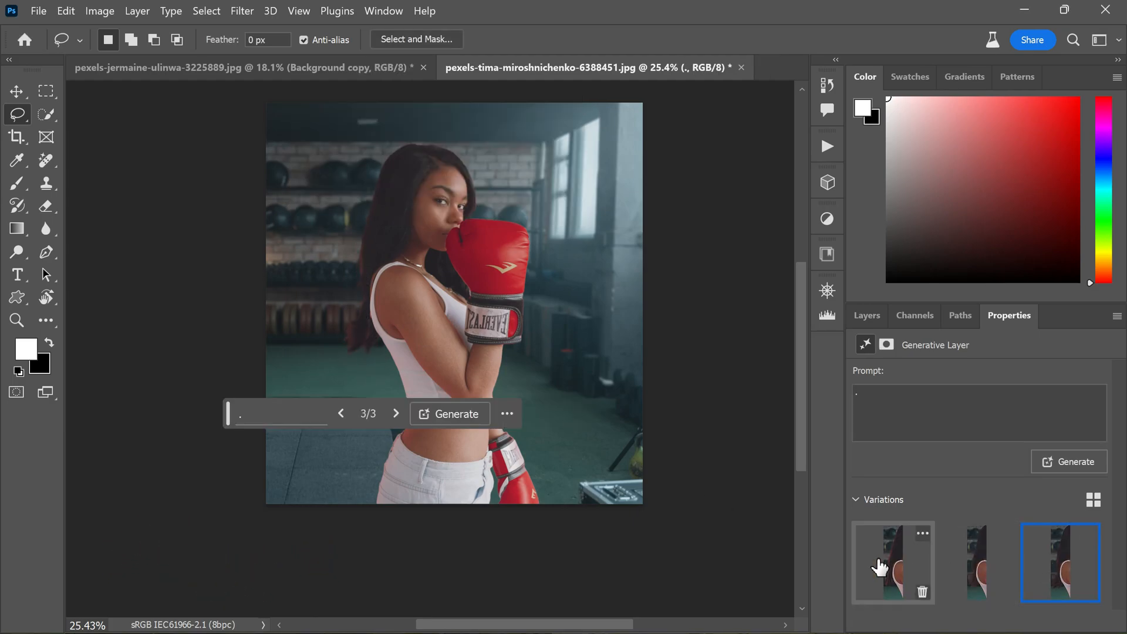
{"action": "left_click", "coordinate": [893, 562]}
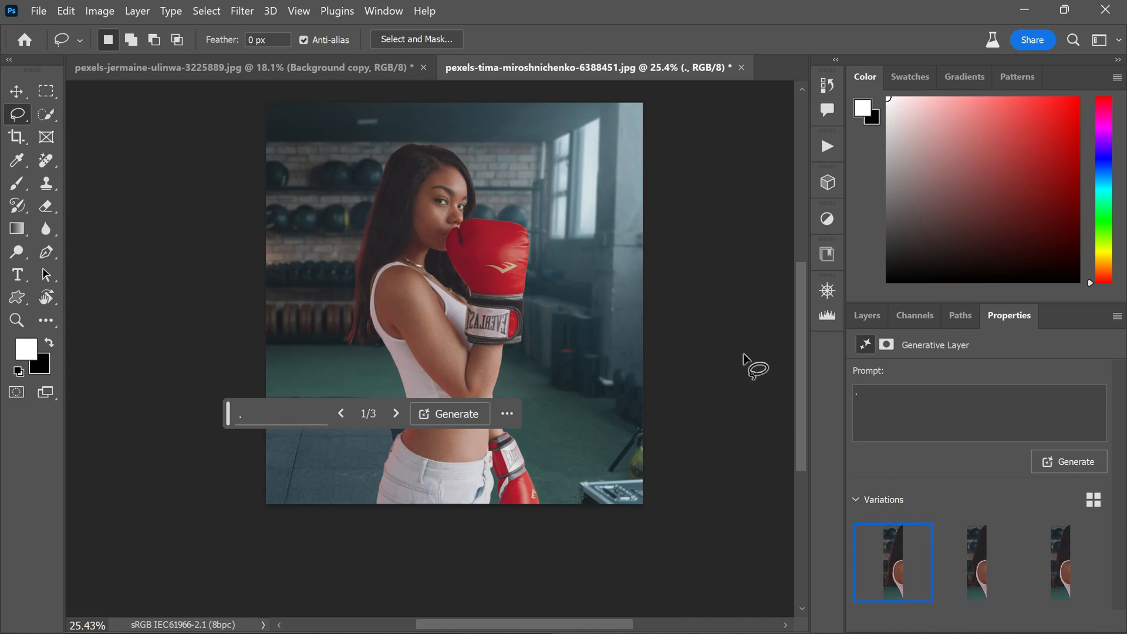
{"action": "left_click", "coordinate": [975, 563]}
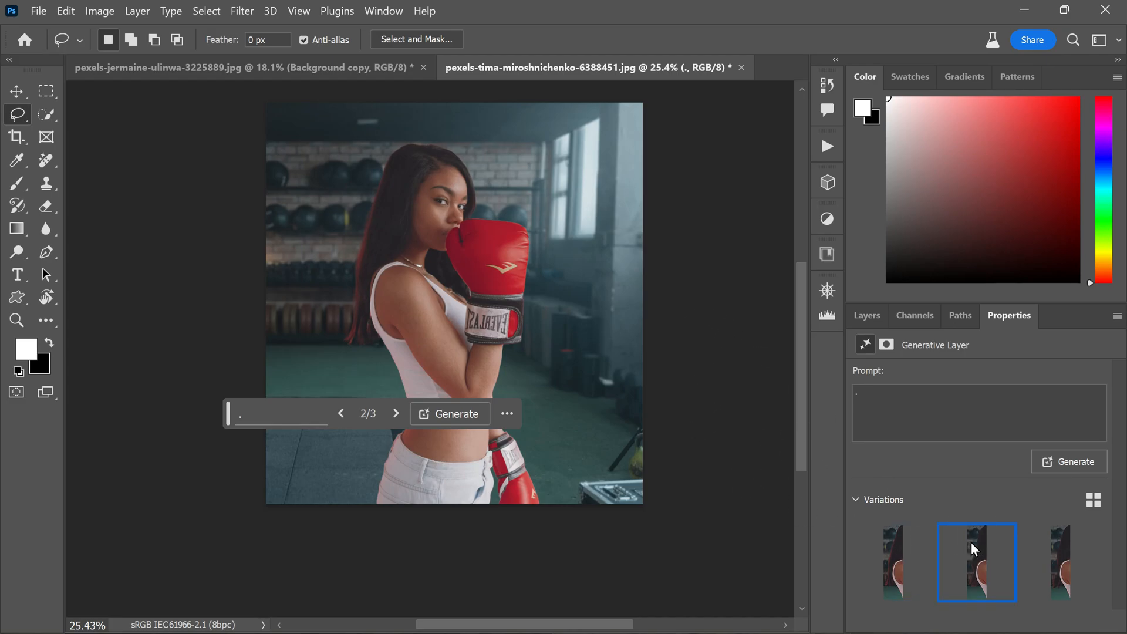
{"action": "left_click", "coordinate": [892, 563]}
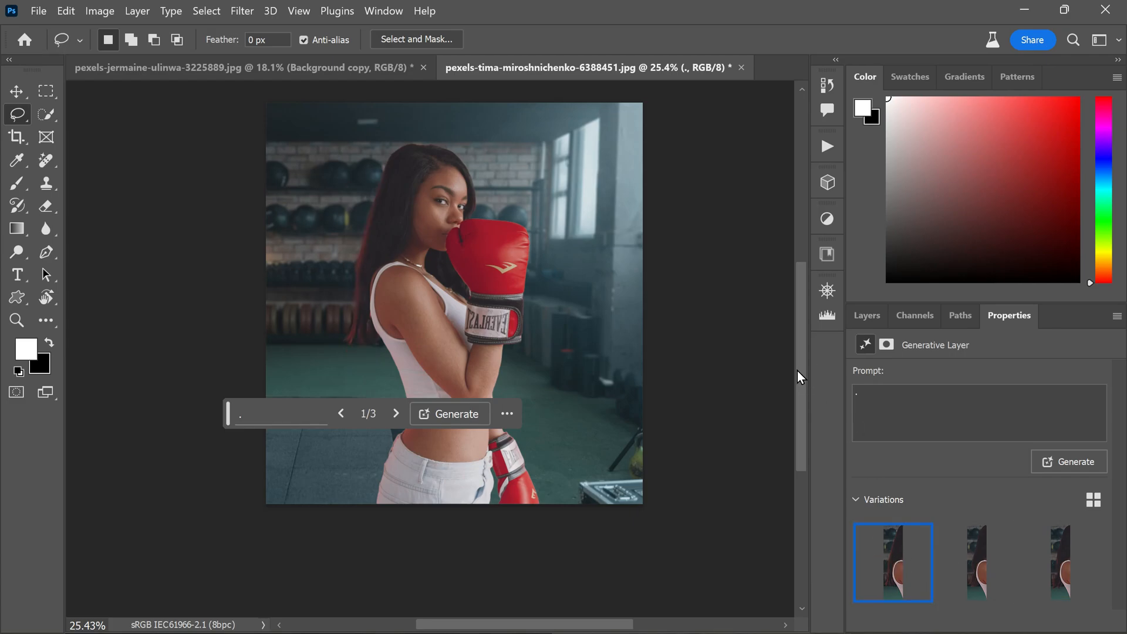
{"action": "left_click", "coordinate": [866, 316]}
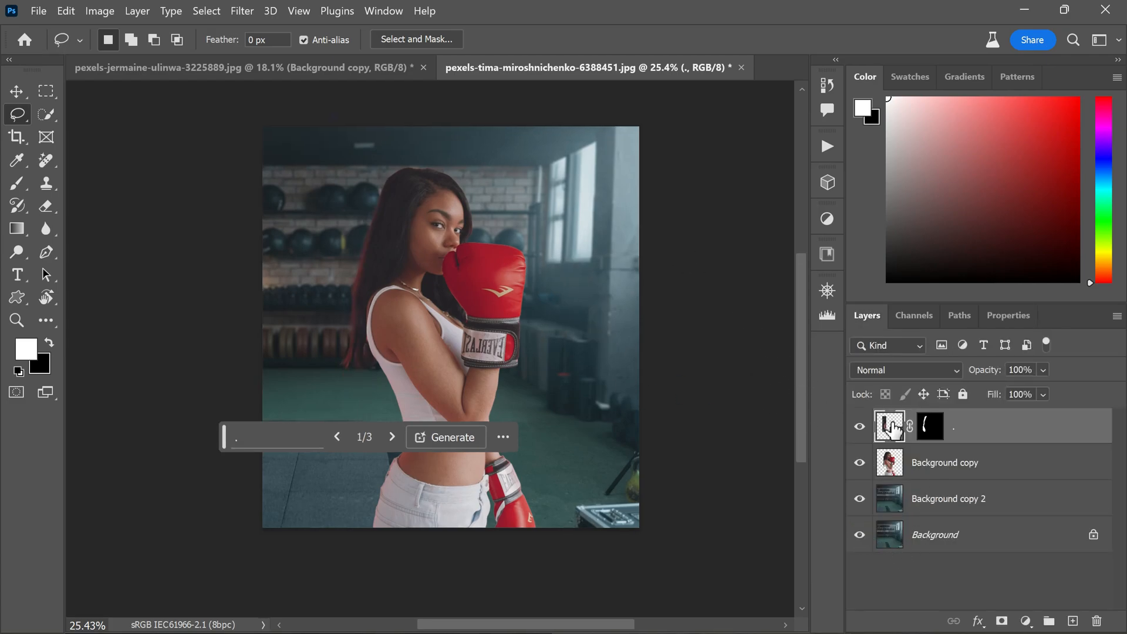
{"action": "left_click", "coordinate": [392, 436]}
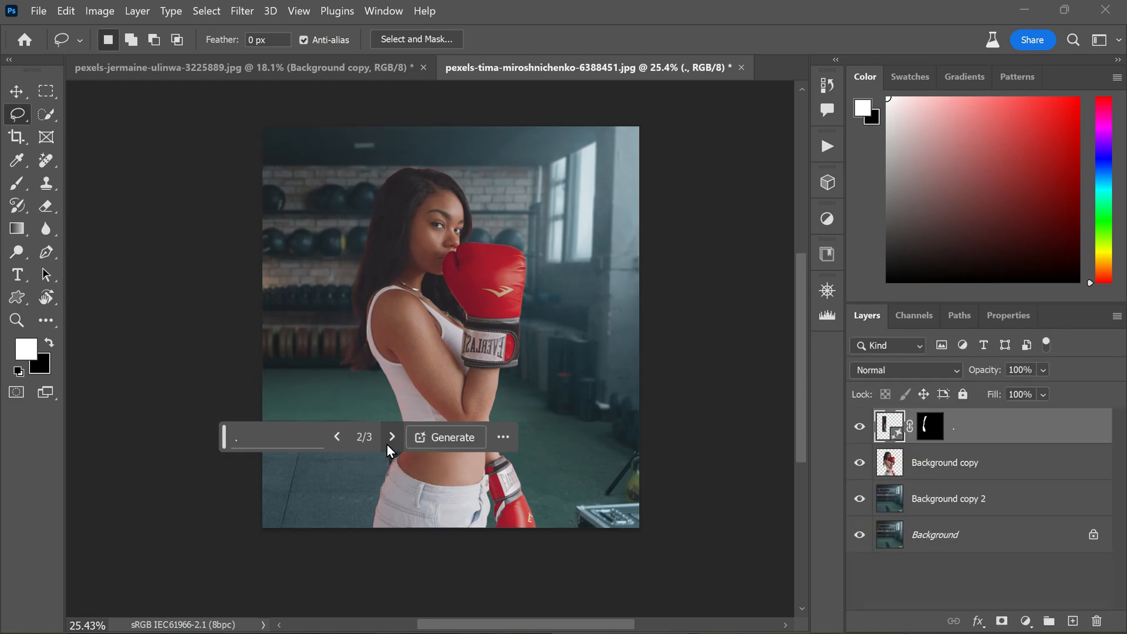
{"action": "left_click", "coordinate": [391, 437]}
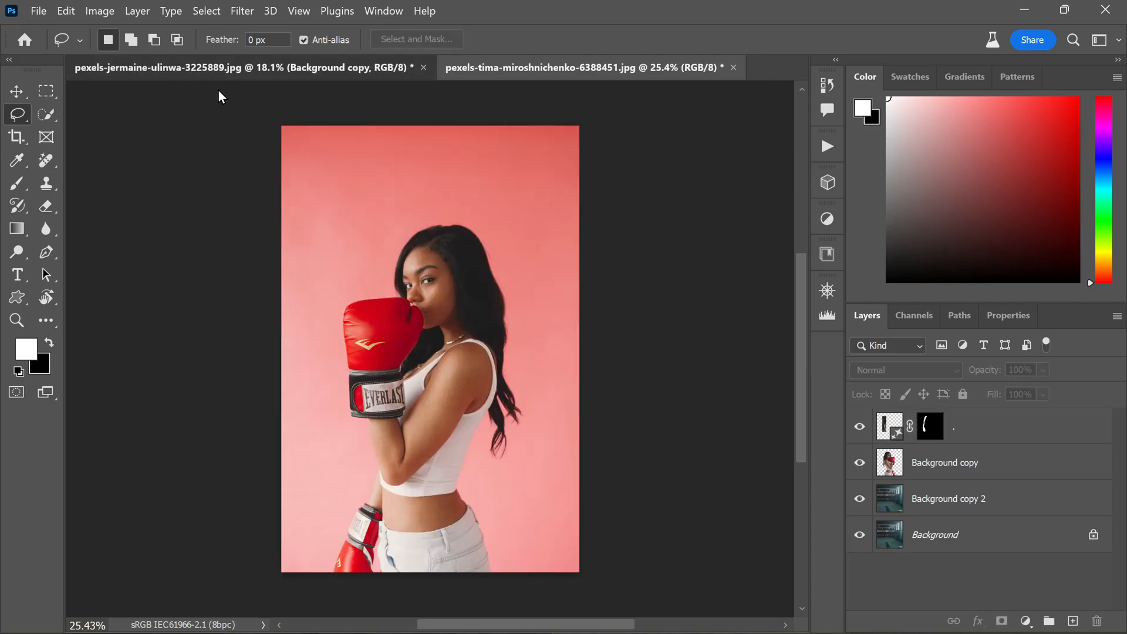
{"action": "left_click", "coordinate": [582, 67]}
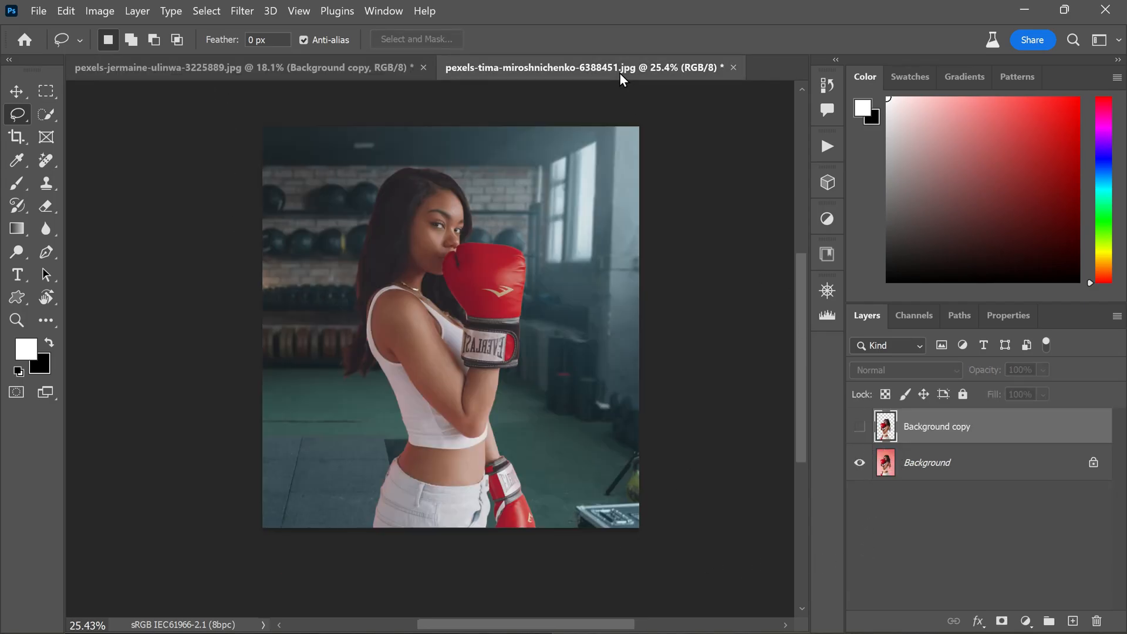